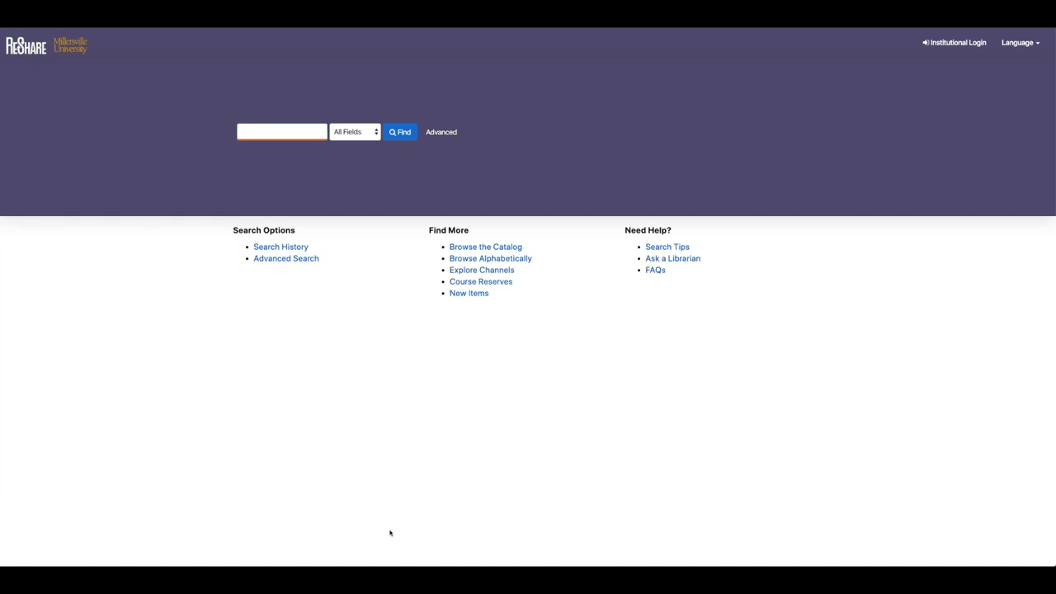
Sign in via Institutional Login and search the catalog for 'falcons'.
left_click(282, 132)
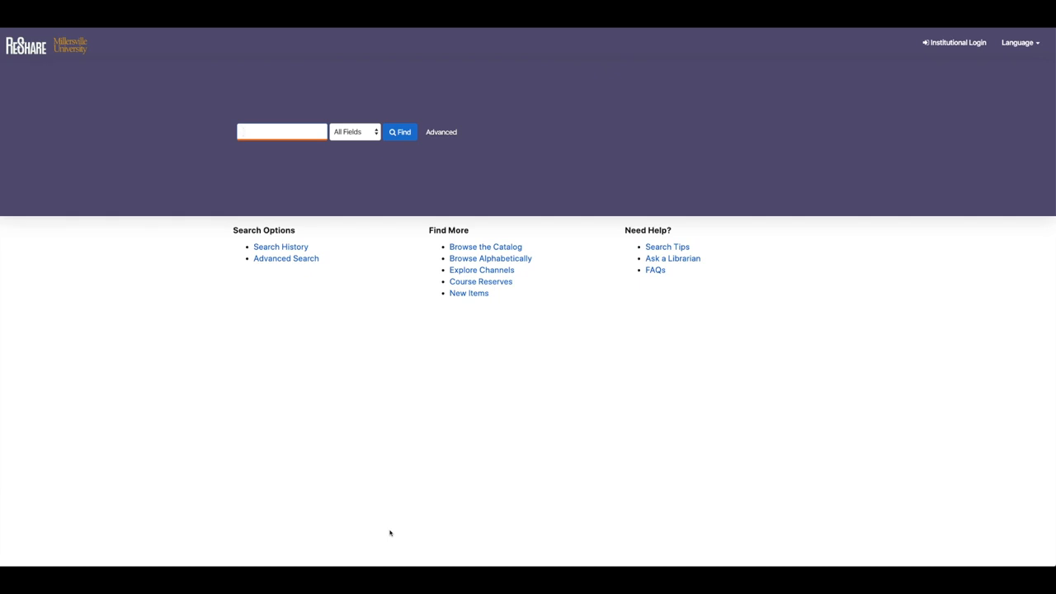
mouse_move(981, 194)
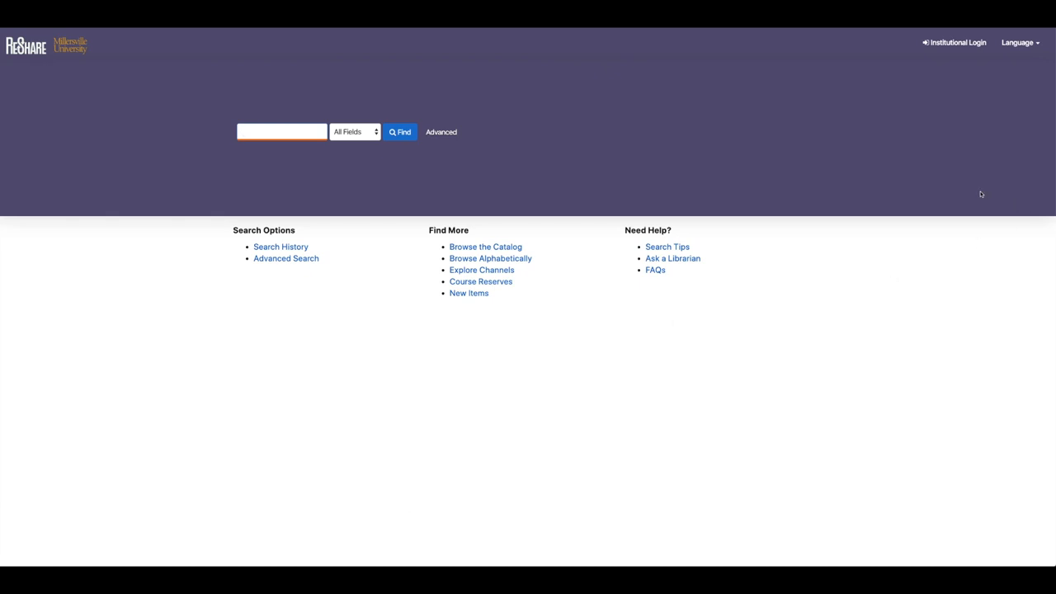
mouse_move(956, 42)
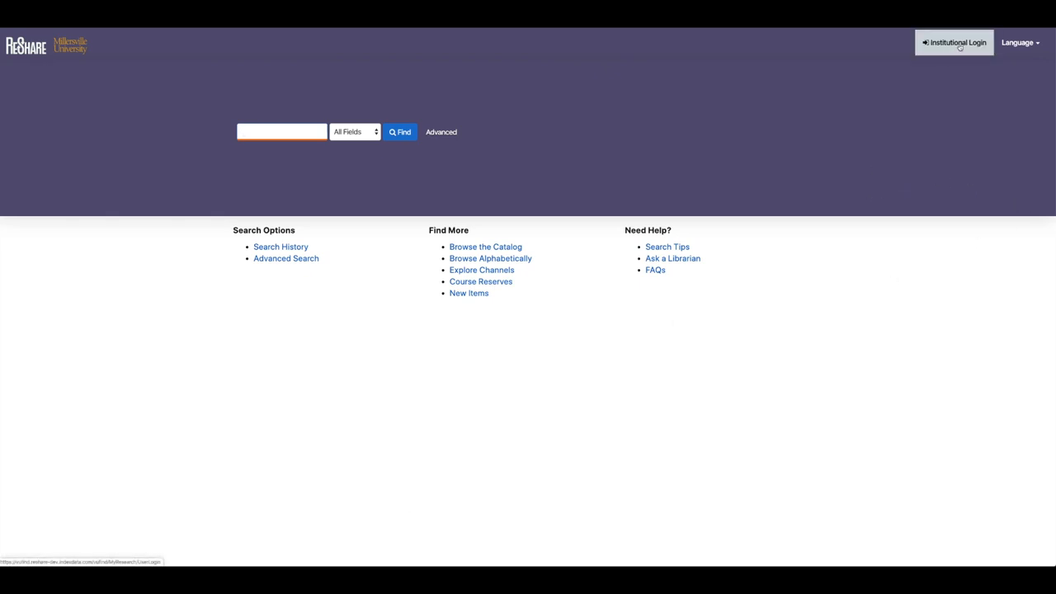
left_click(953, 42)
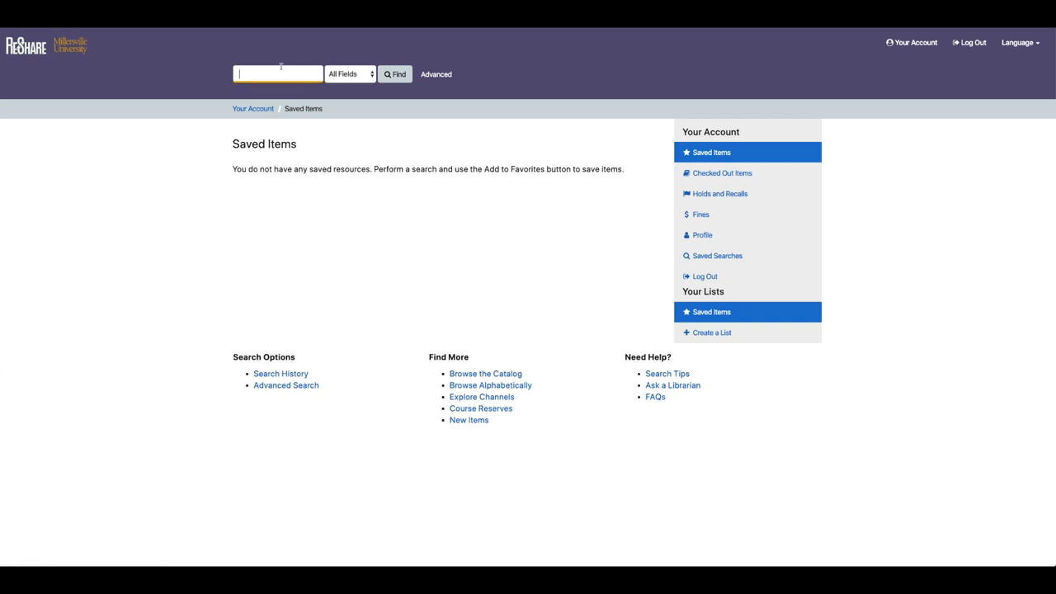
type("falcons")
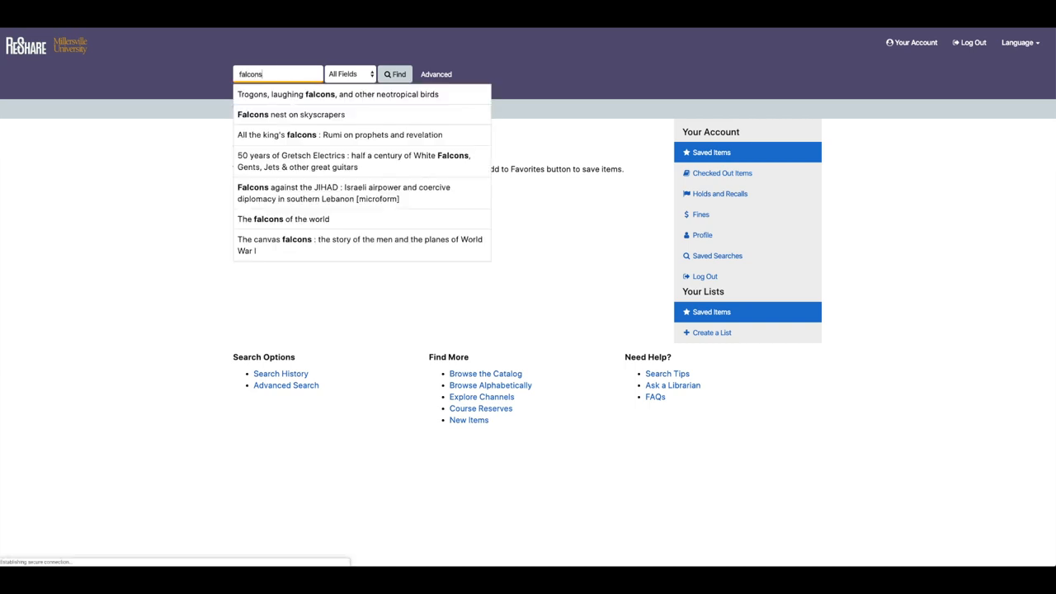
left_click(394, 74)
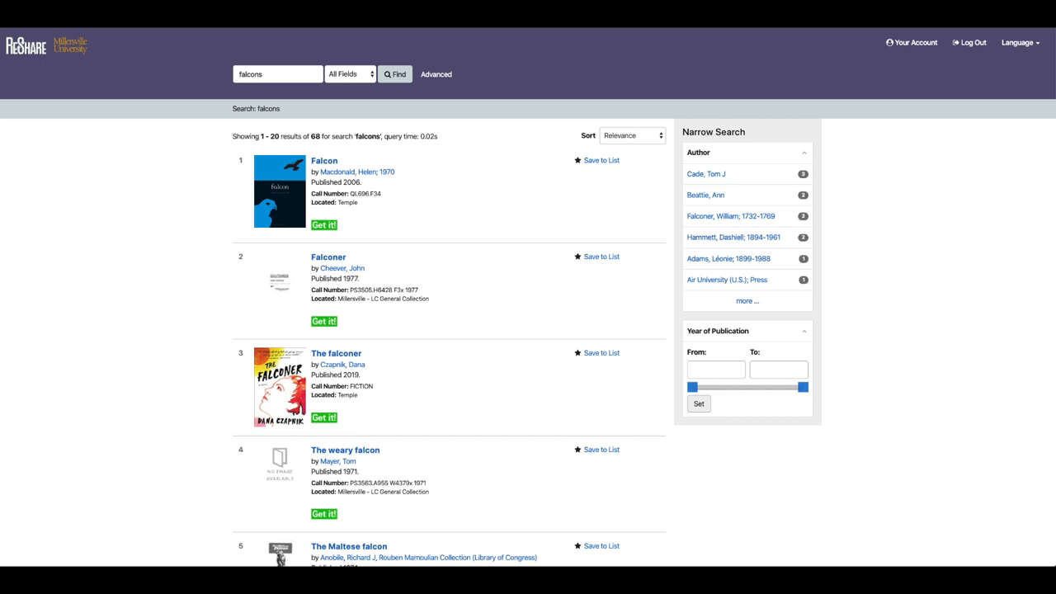
Scroll down the results to item 11 and open 'The snow falcon' by Stuart Harrison.
scroll("down", 3)
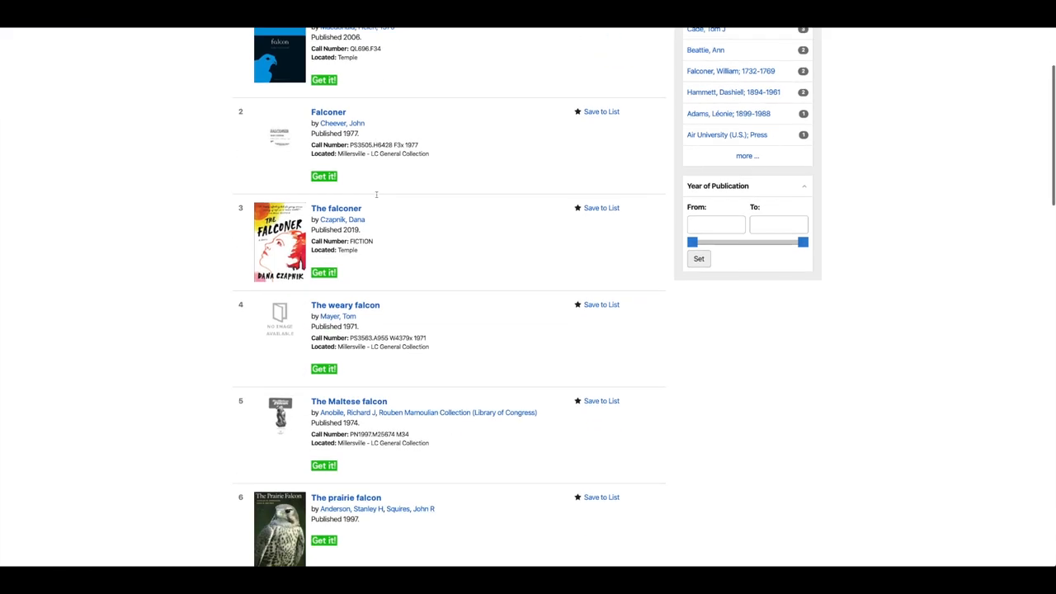
scroll("down", 3)
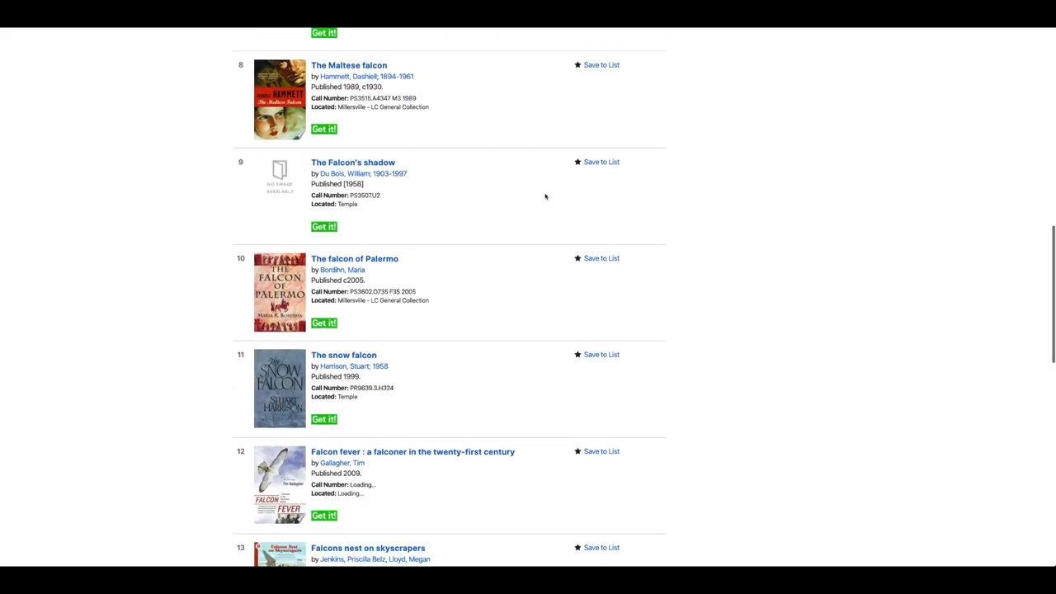
left_click(344, 355)
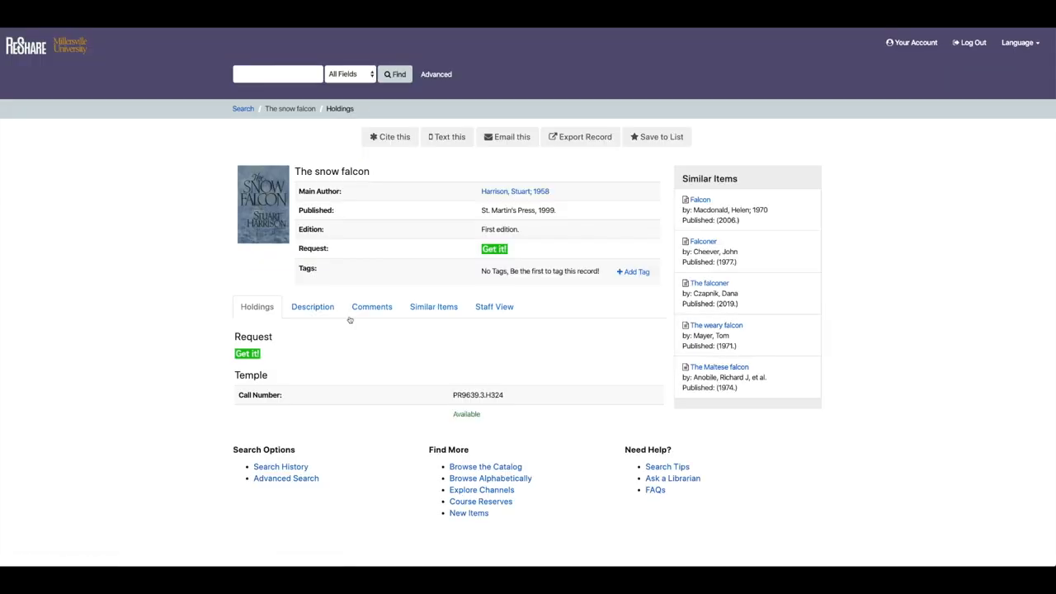
mouse_move(340, 328)
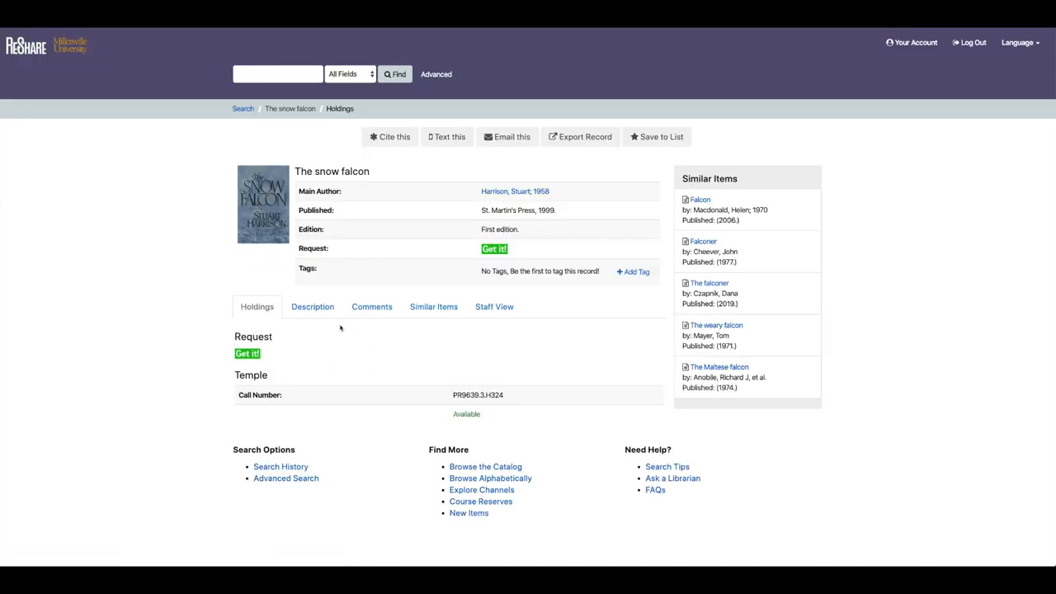
Start a Get it! request for The snow falcon with Main Library pickup and a needed-by date.
left_click(494, 249)
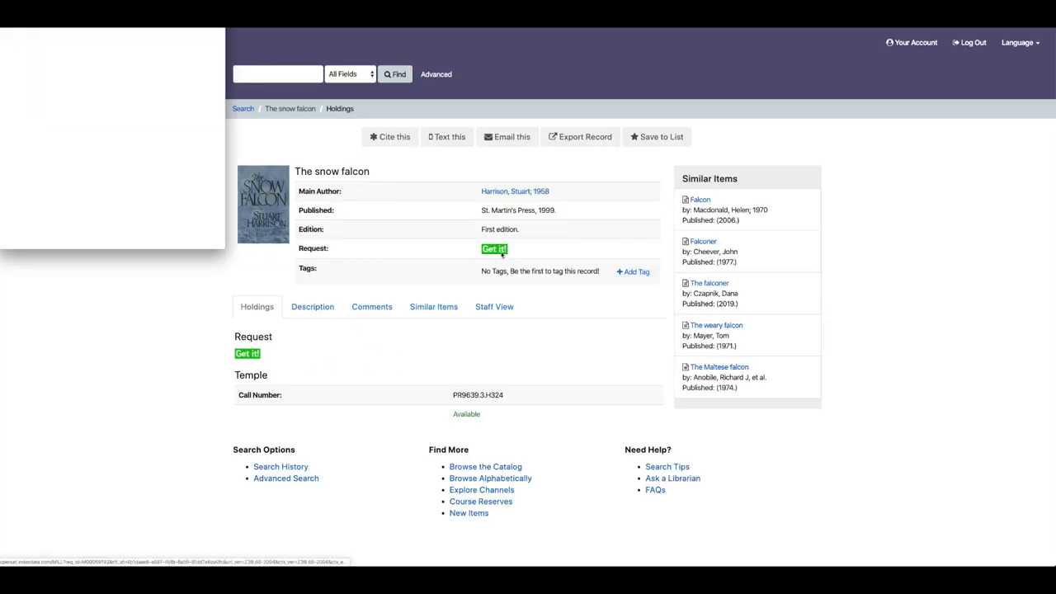
left_click(494, 249)
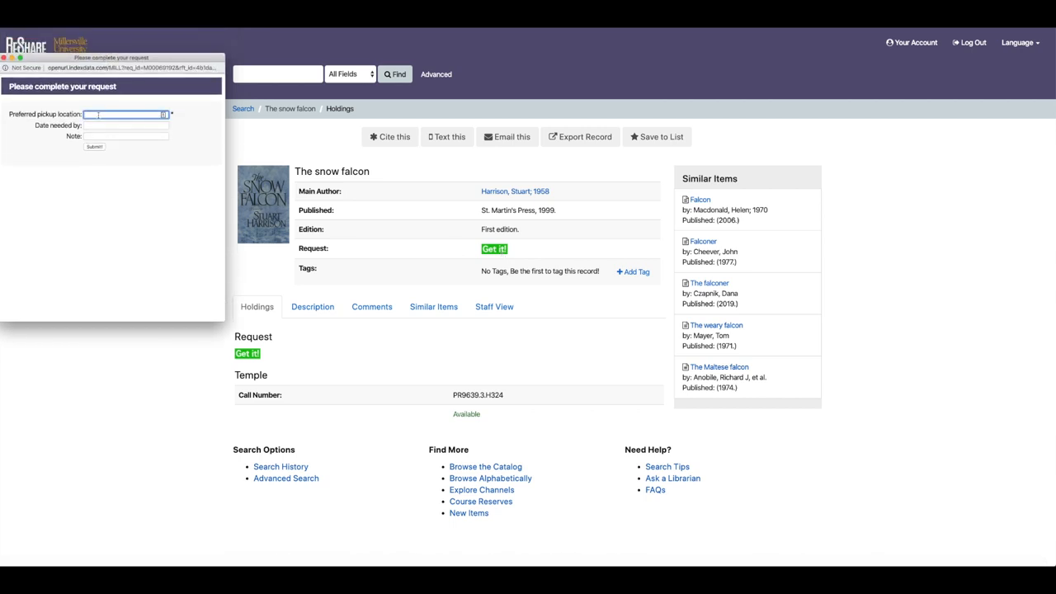
type("Main")
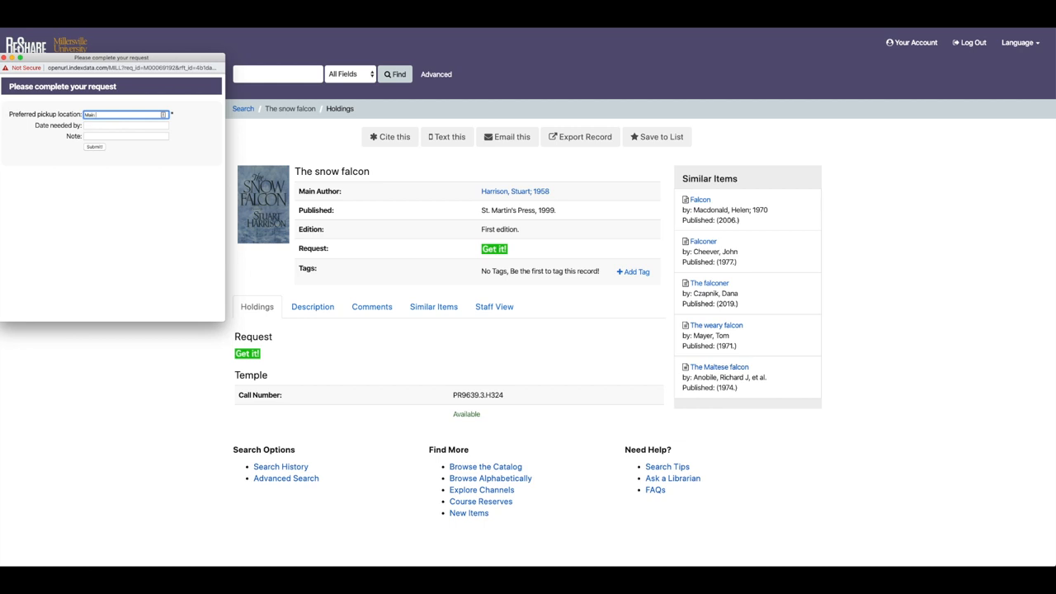
left_click(123, 114)
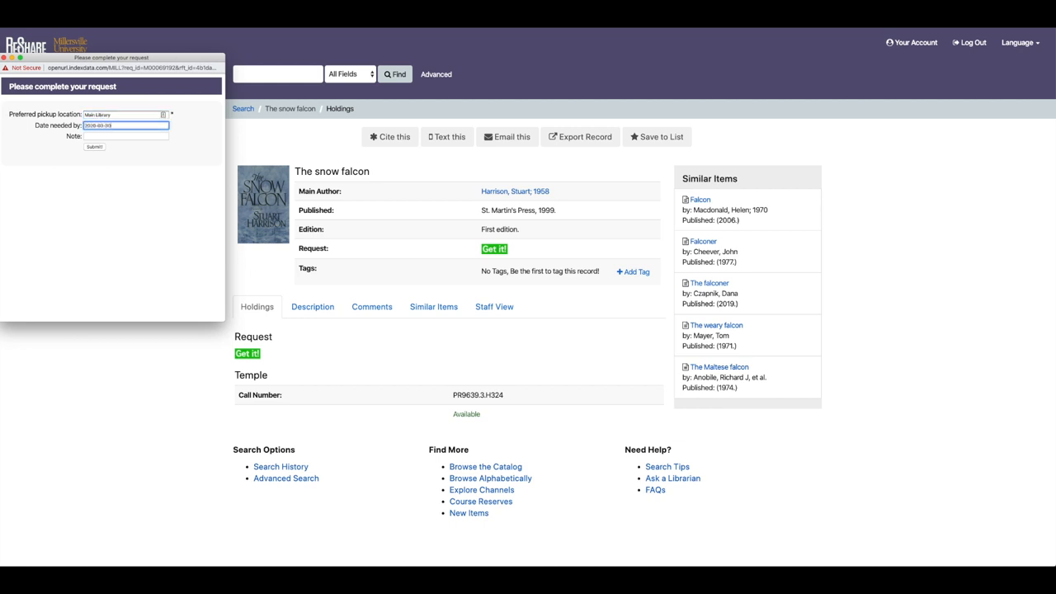
left_click(95, 146)
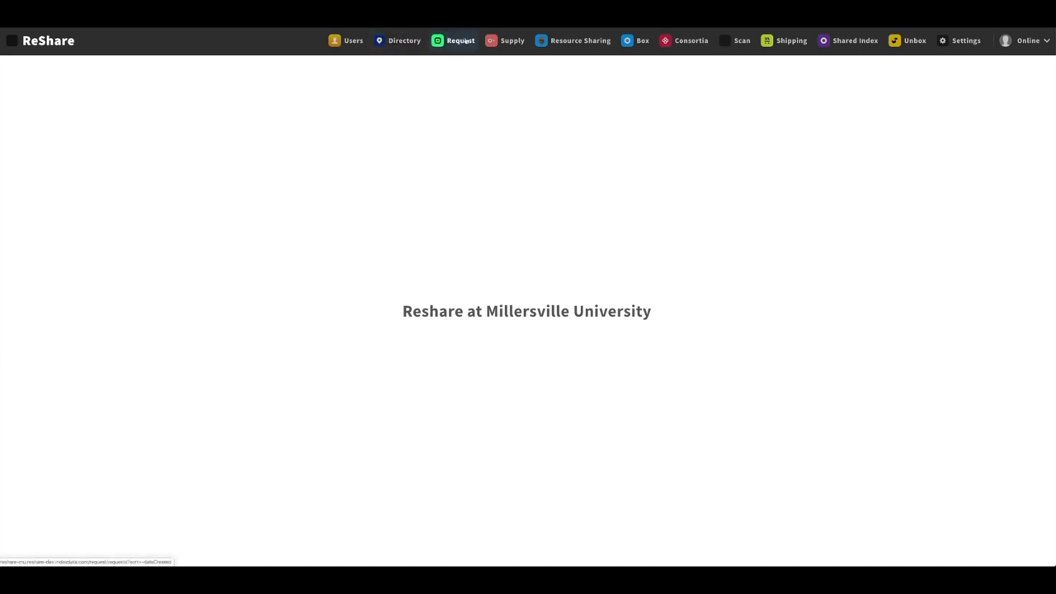
Go to the Request app and bring up request MVS-175 for The snow falcon.
left_click(460, 41)
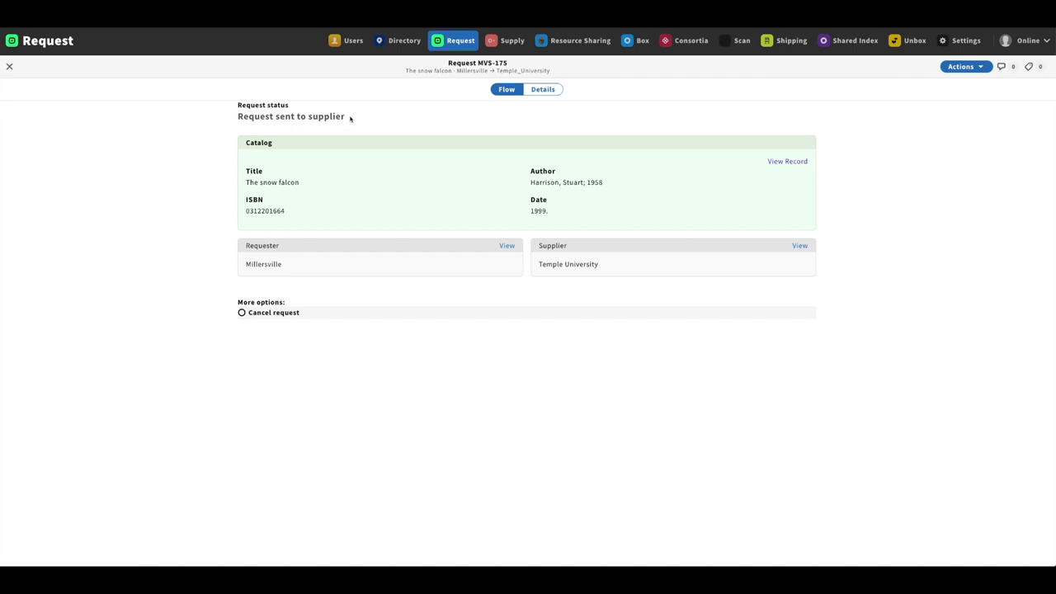
mouse_move(611, 286)
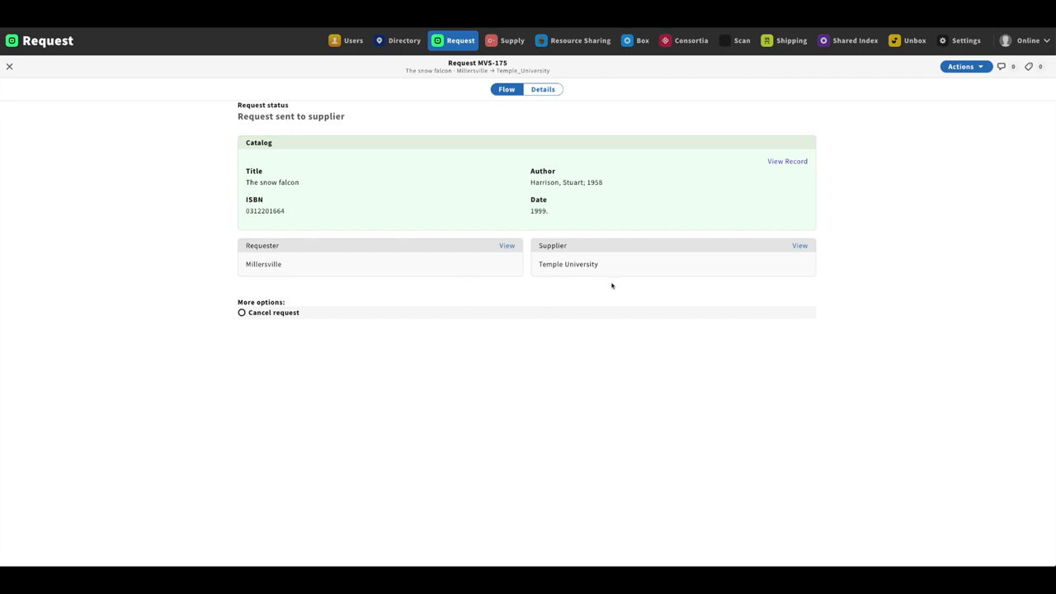
mouse_move(617, 273)
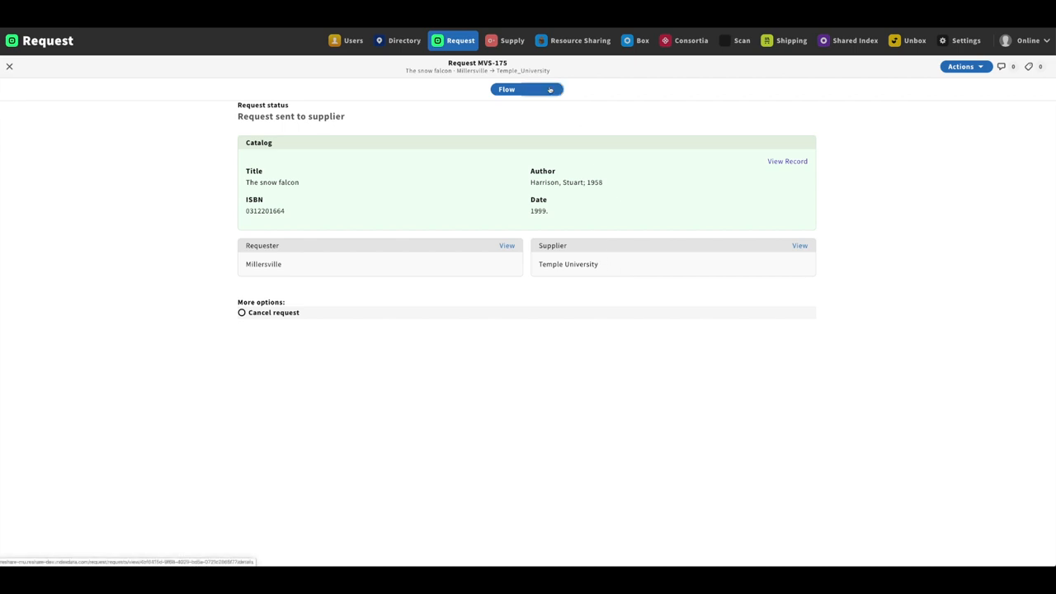
Review MVS-175's details: requesting user ID, citation, supplier RESHARE:TEU and audit trail.
left_click(542, 89)
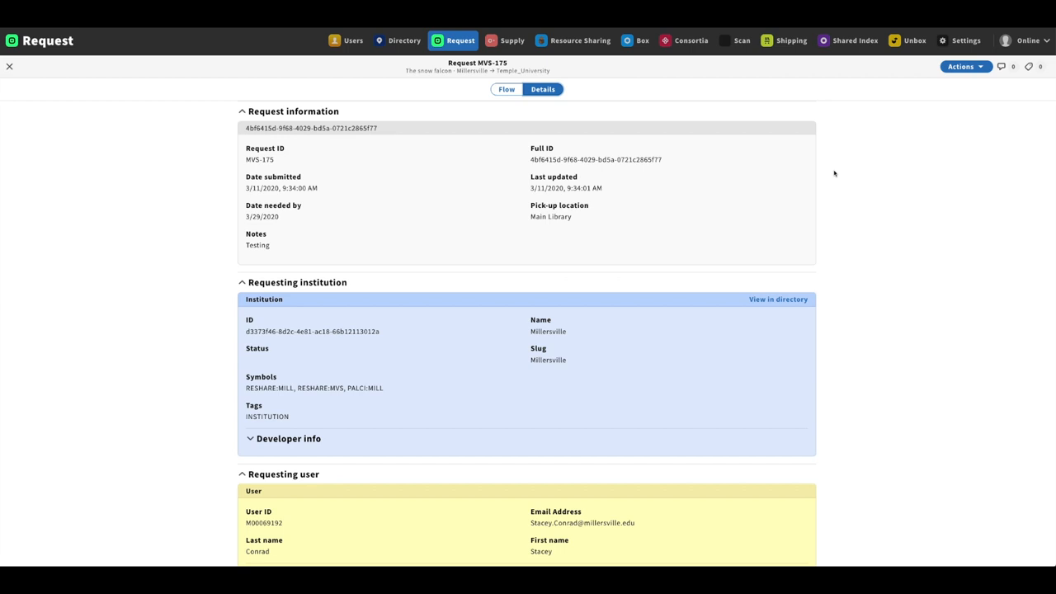
mouse_move(825, 174)
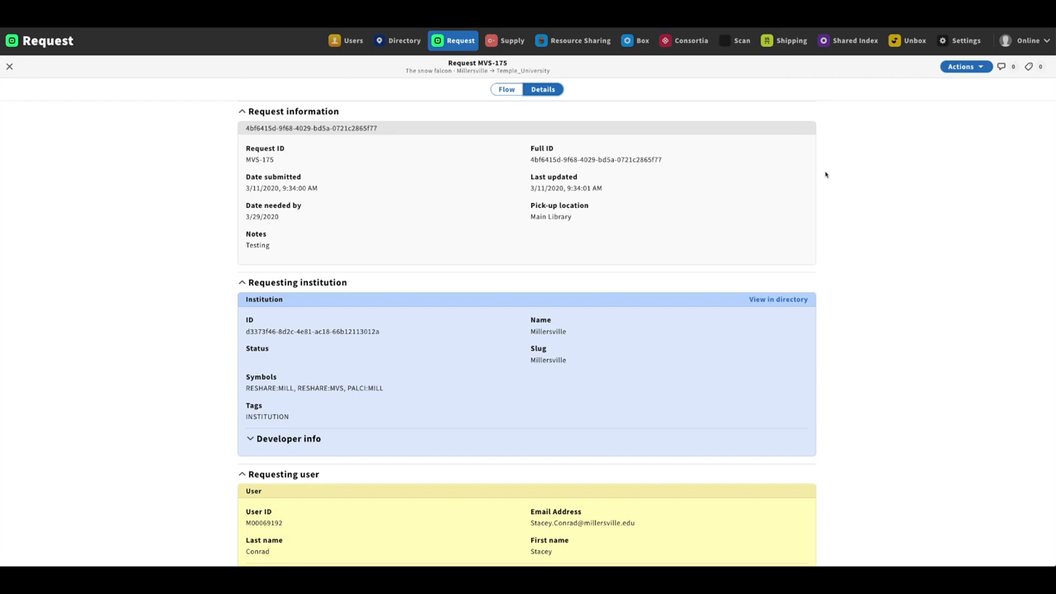
mouse_move(881, 169)
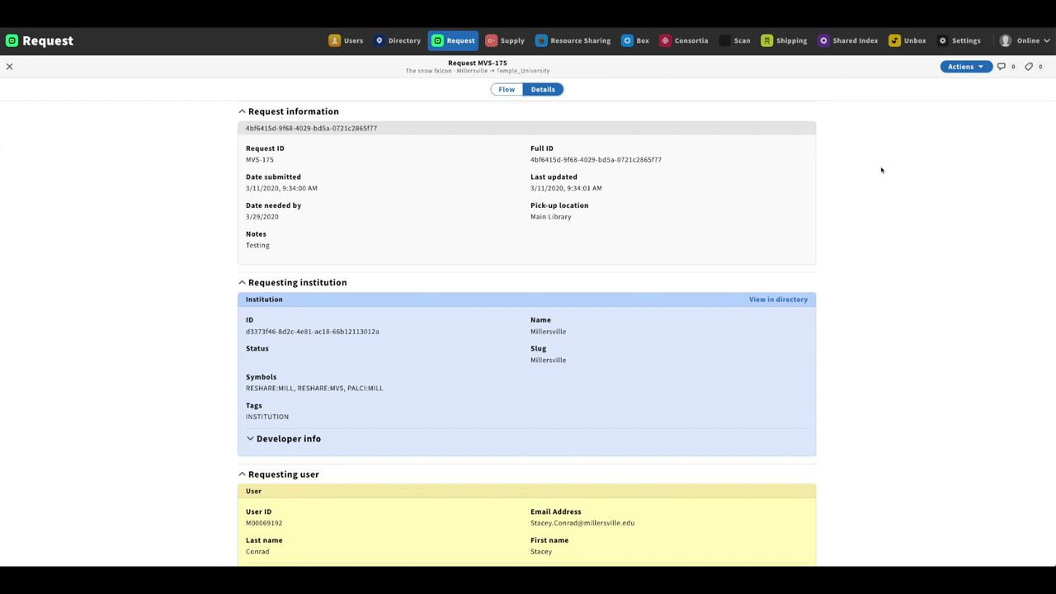
mouse_move(911, 142)
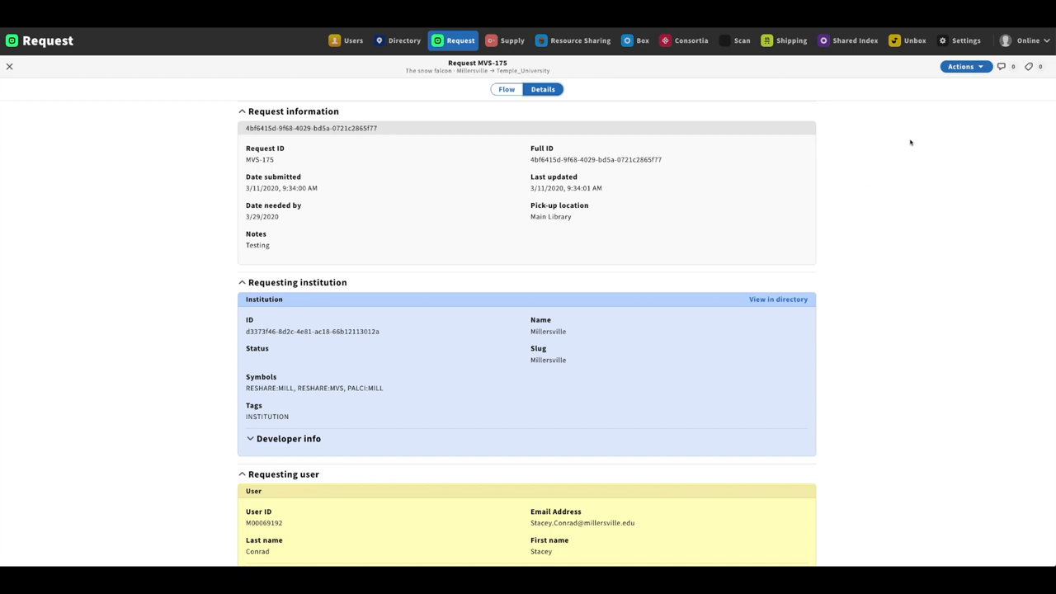
scroll("down", 3)
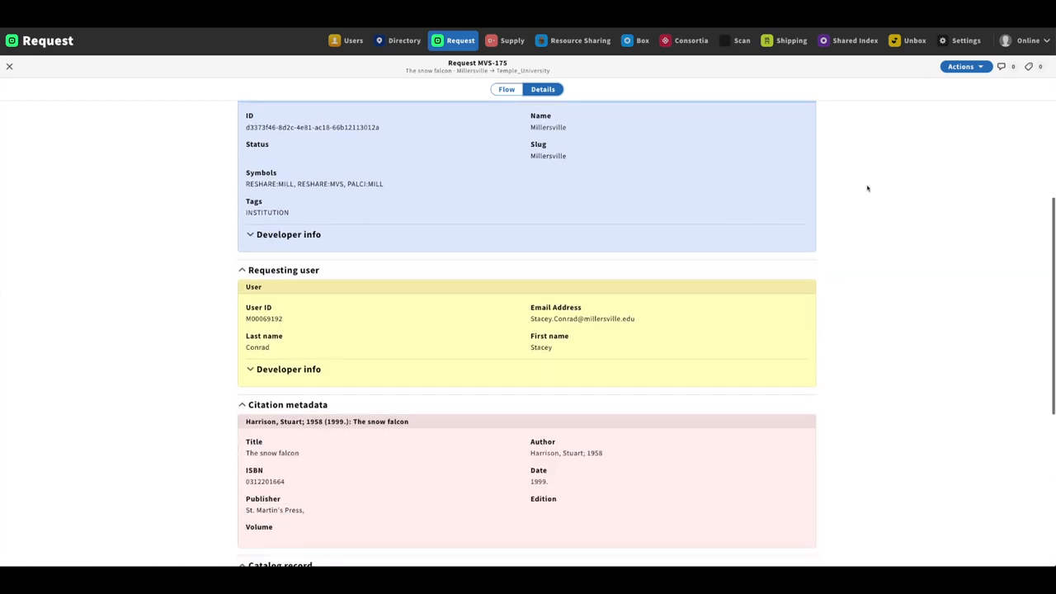
mouse_move(485, 325)
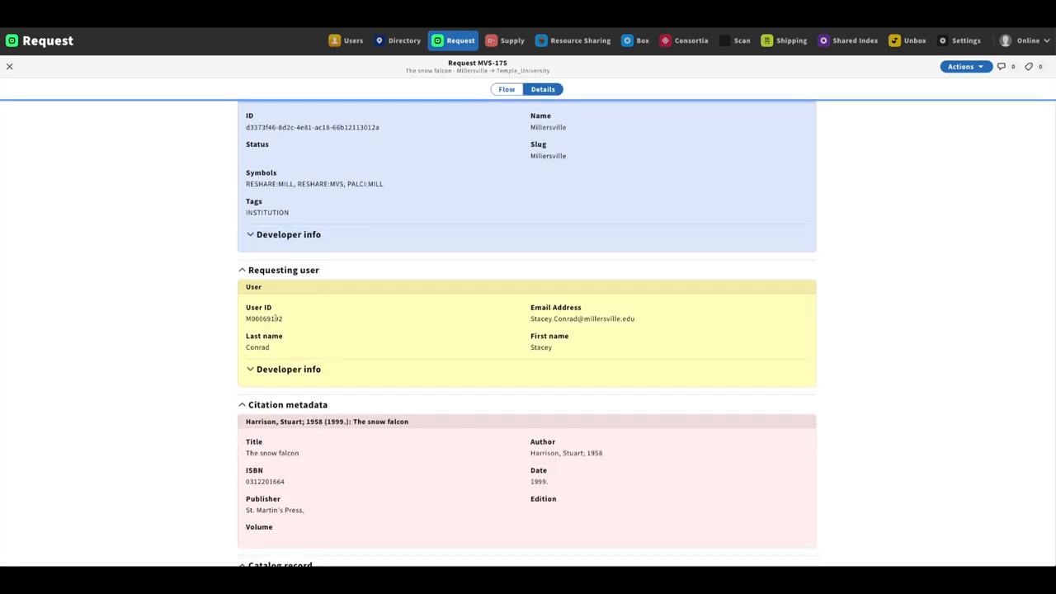
double_click(263, 319)
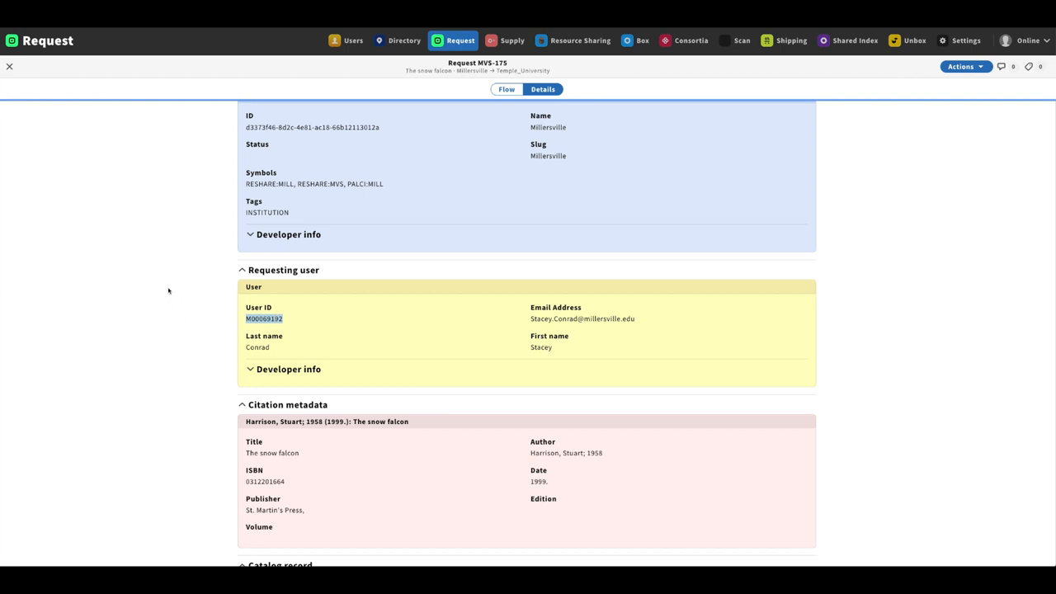
mouse_move(184, 307)
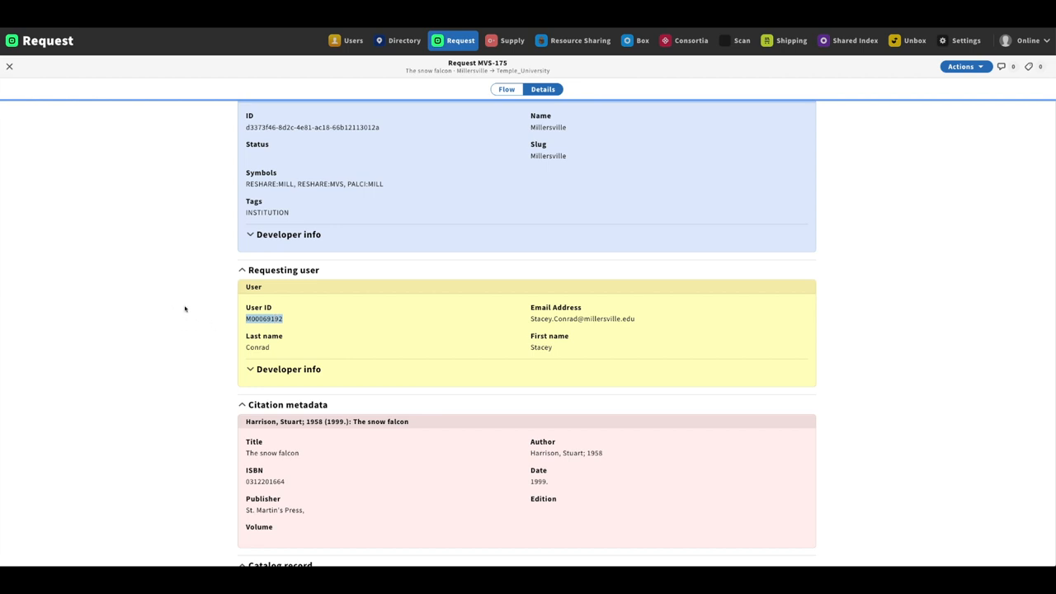
mouse_move(204, 320)
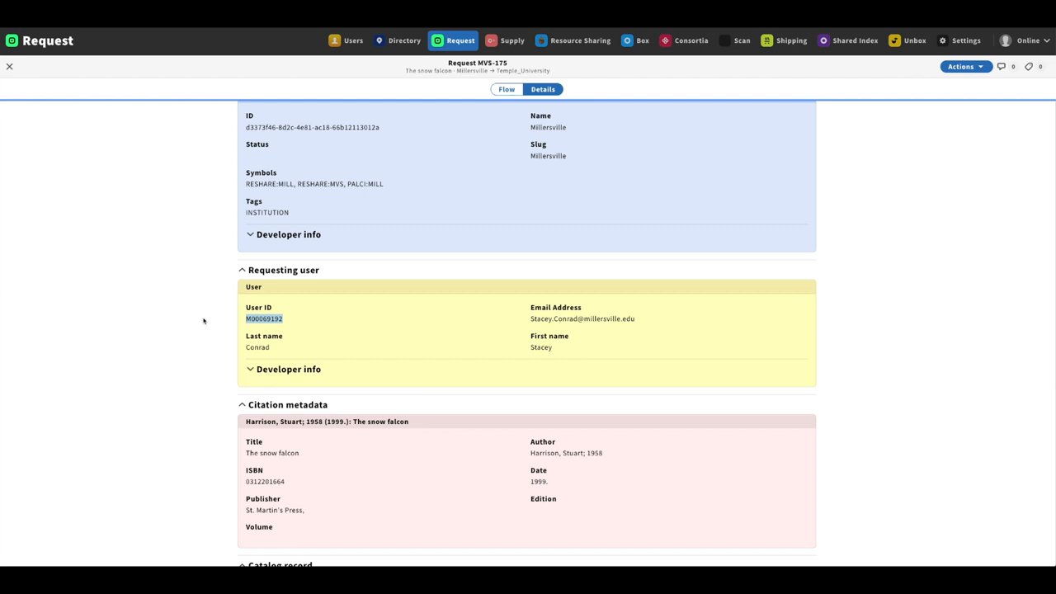
mouse_move(405, 346)
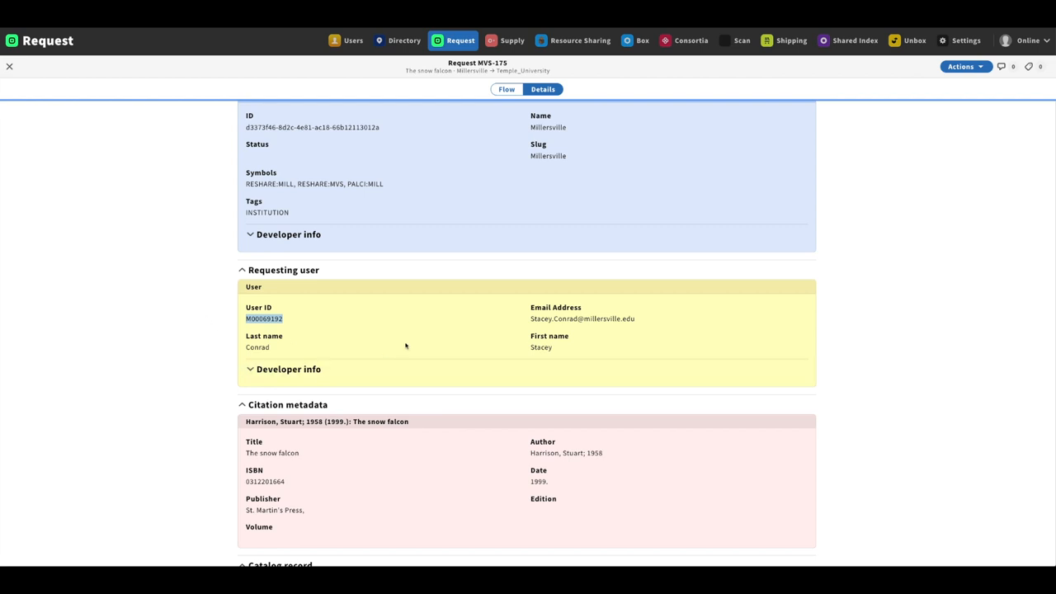
mouse_move(486, 343)
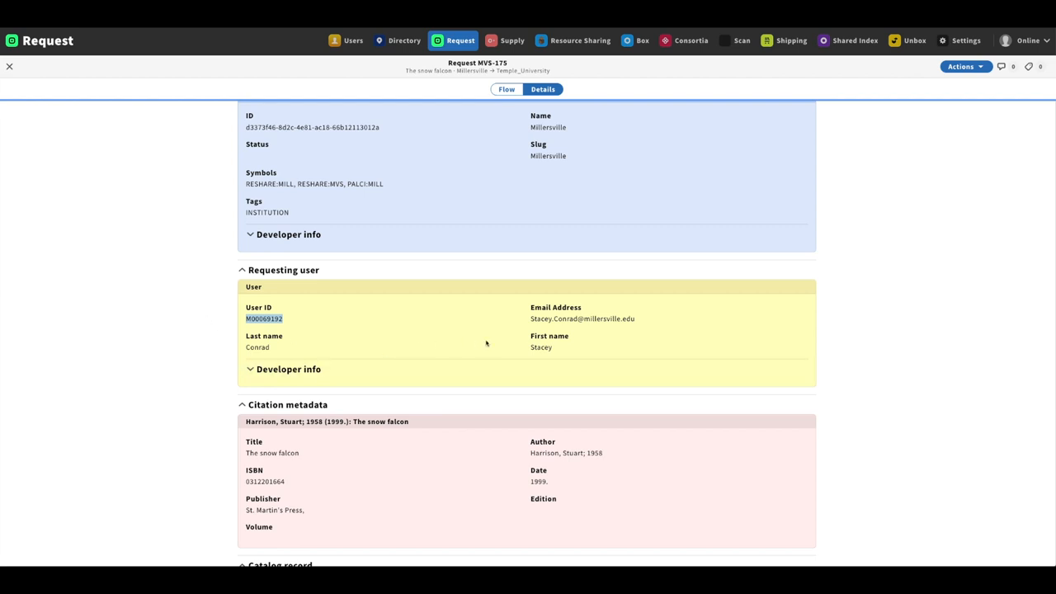
mouse_move(368, 345)
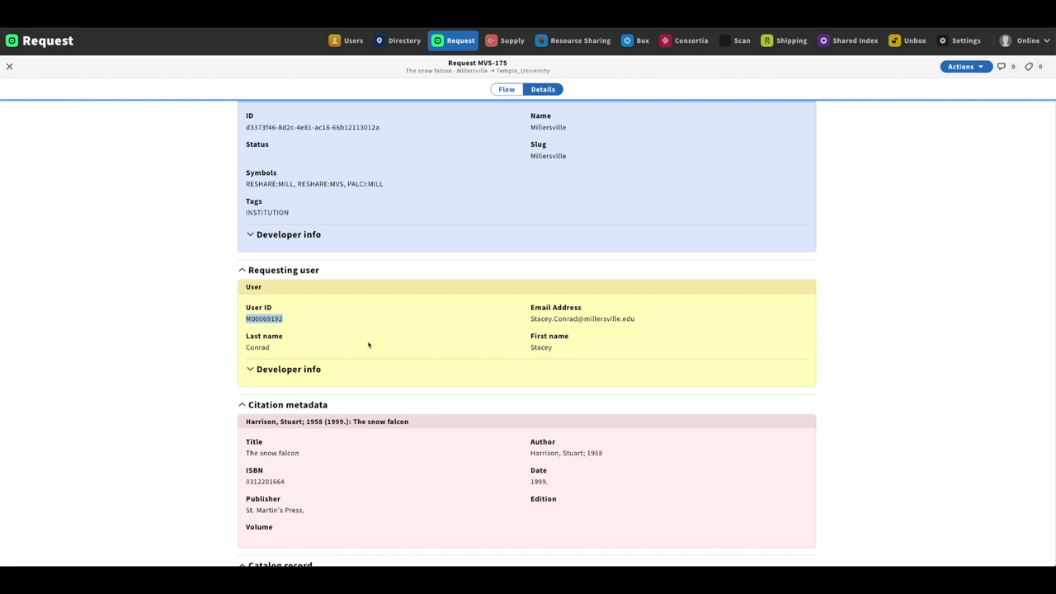
scroll("down", 3)
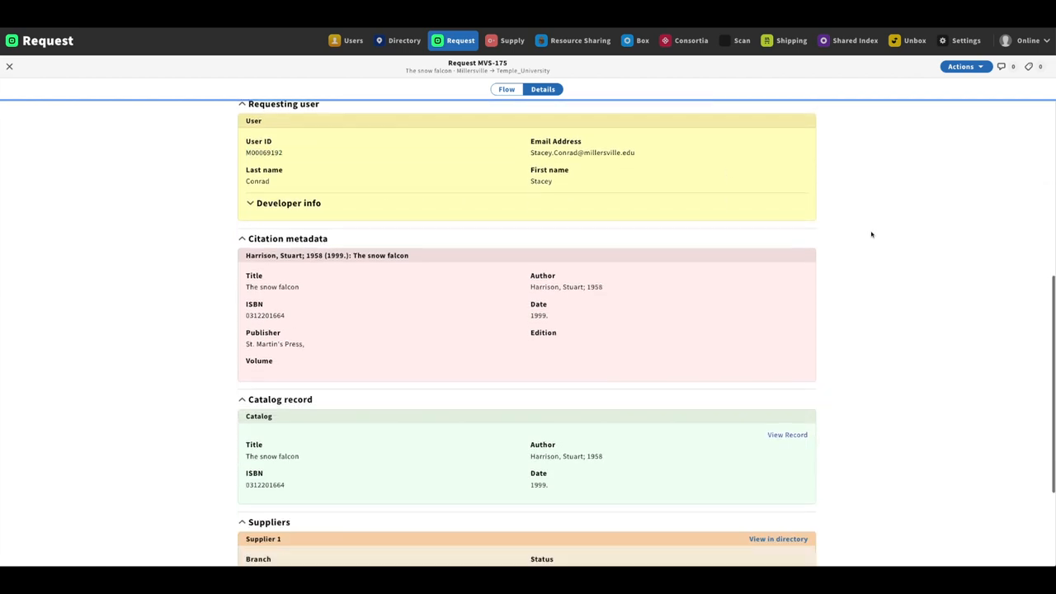
scroll("down", 3)
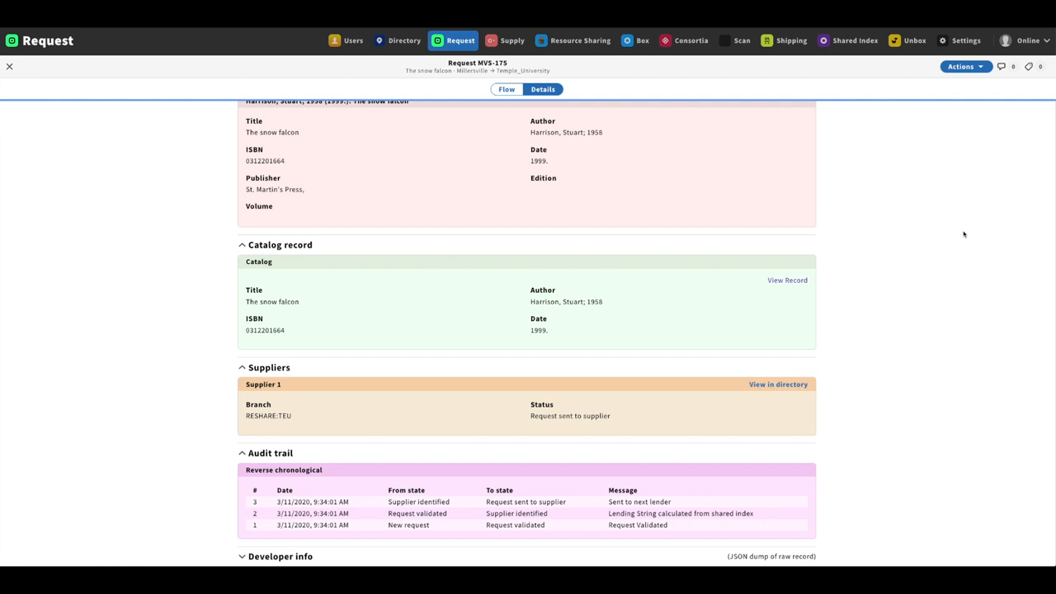
mouse_move(941, 234)
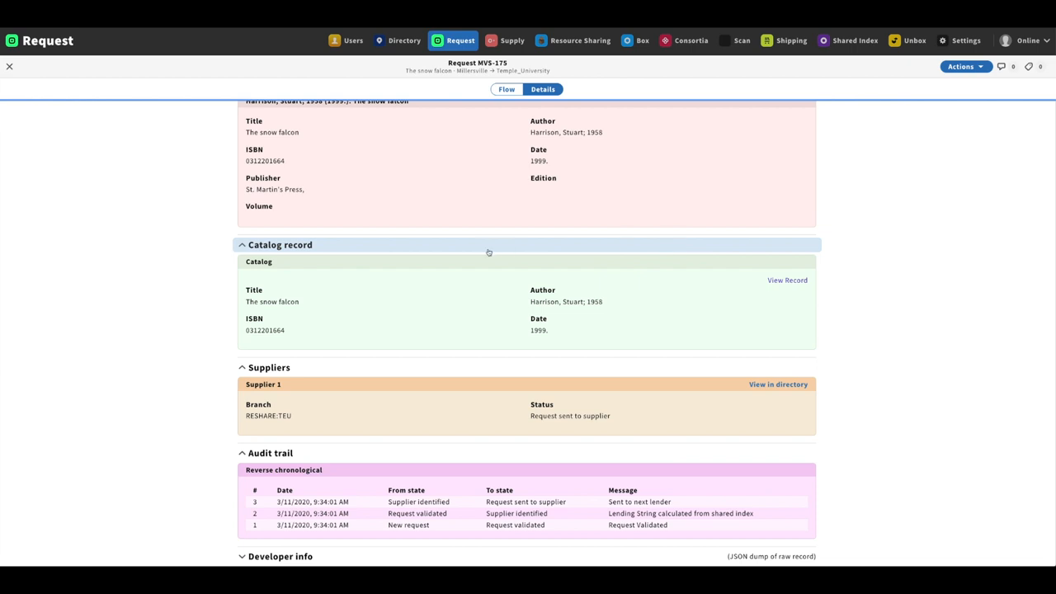
mouse_move(492, 243)
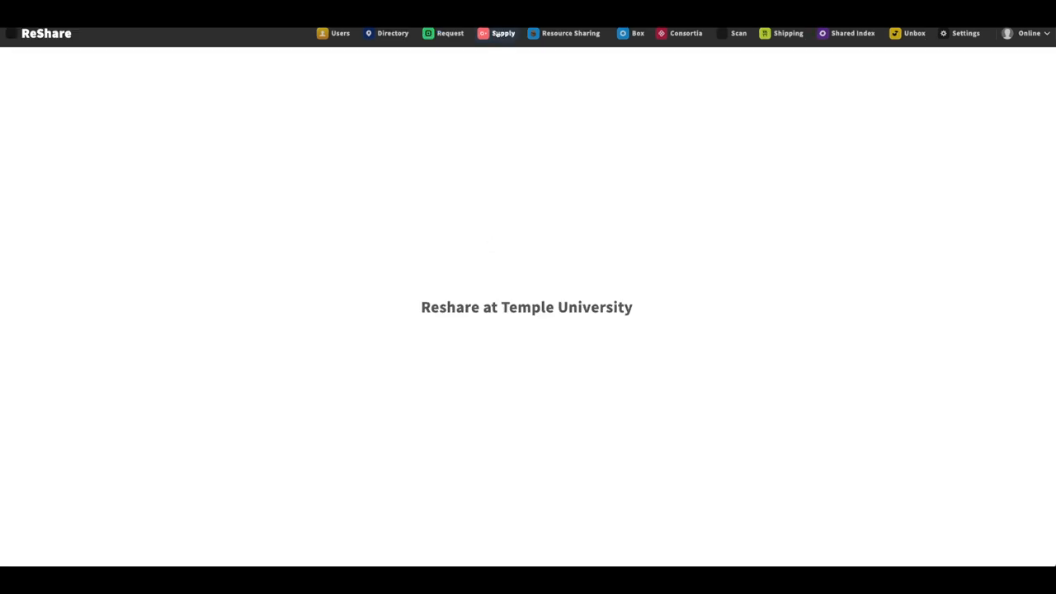
Bring up Temple's Supply record for MVS-175 and scroll its details to the audit trail.
left_click(503, 33)
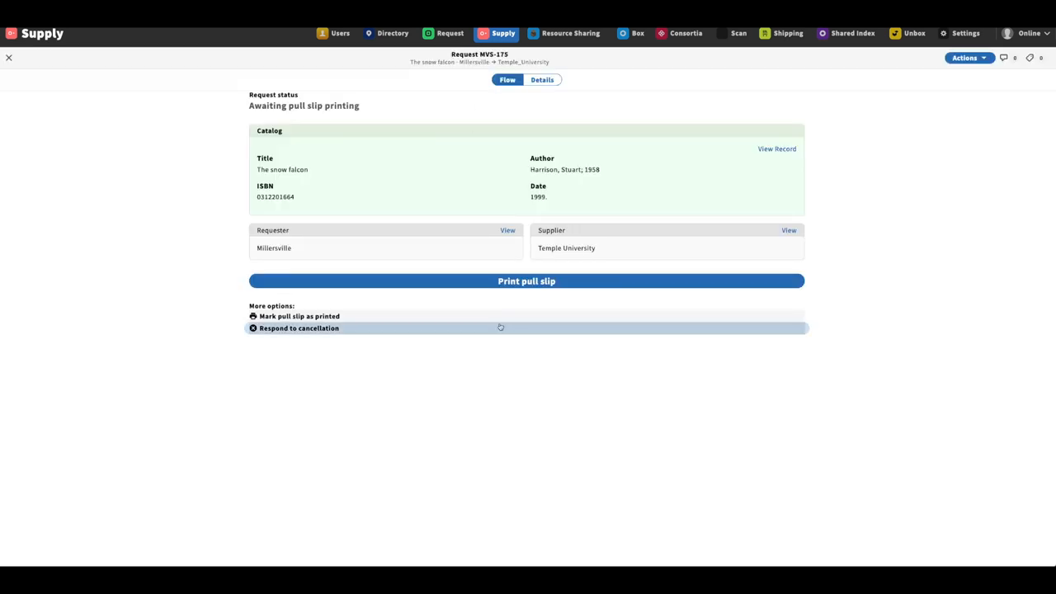
mouse_move(509, 358)
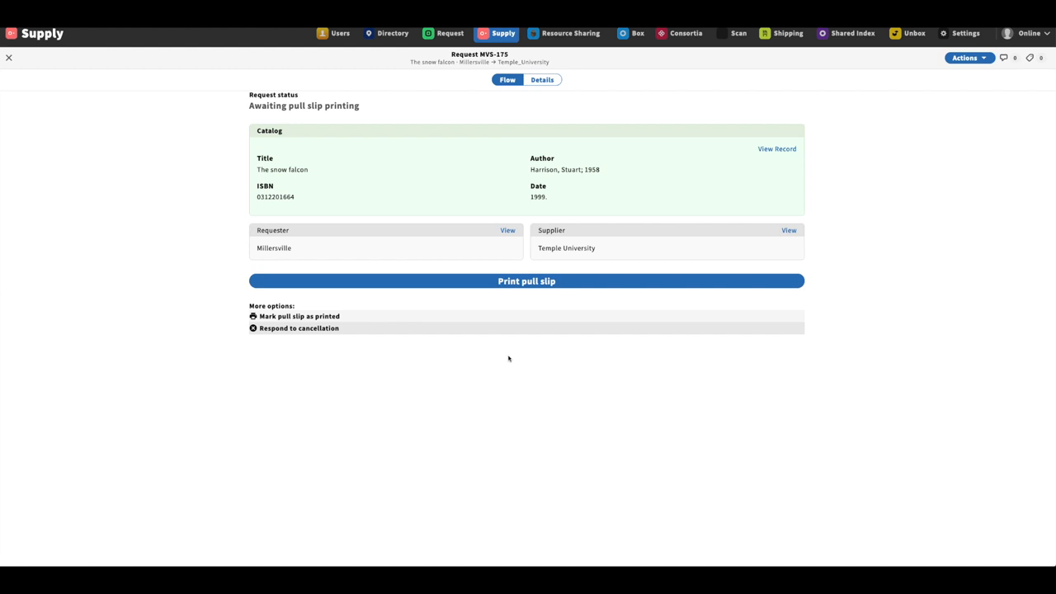
left_click(541, 79)
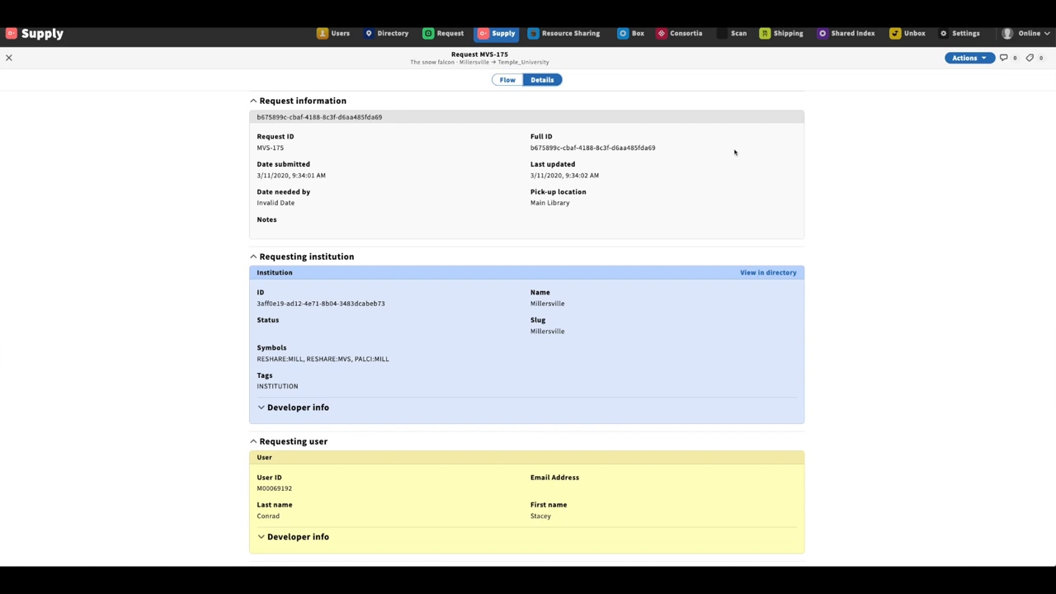
mouse_move(711, 184)
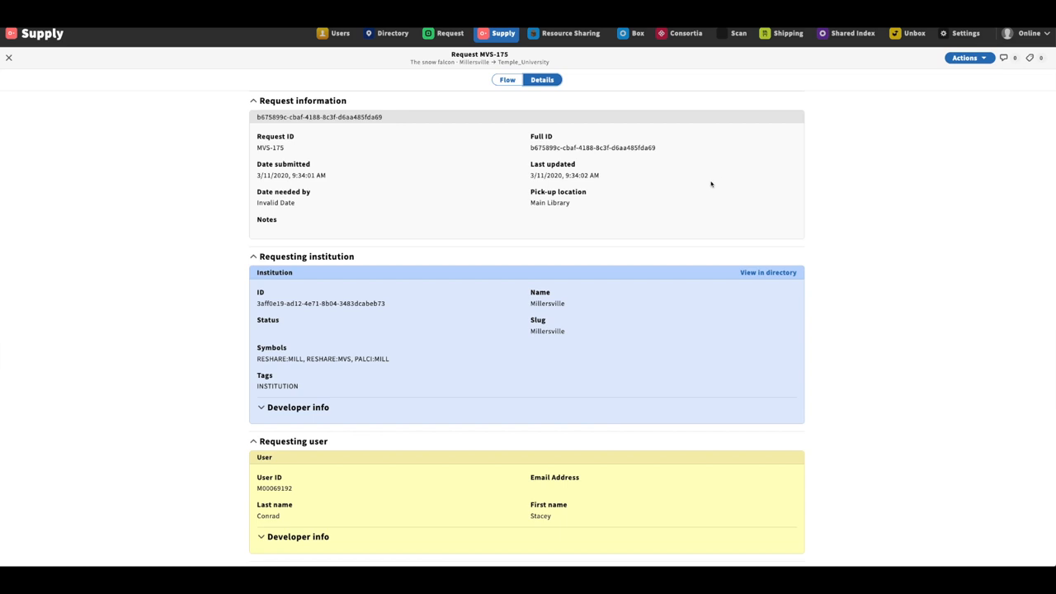
scroll("down", 3)
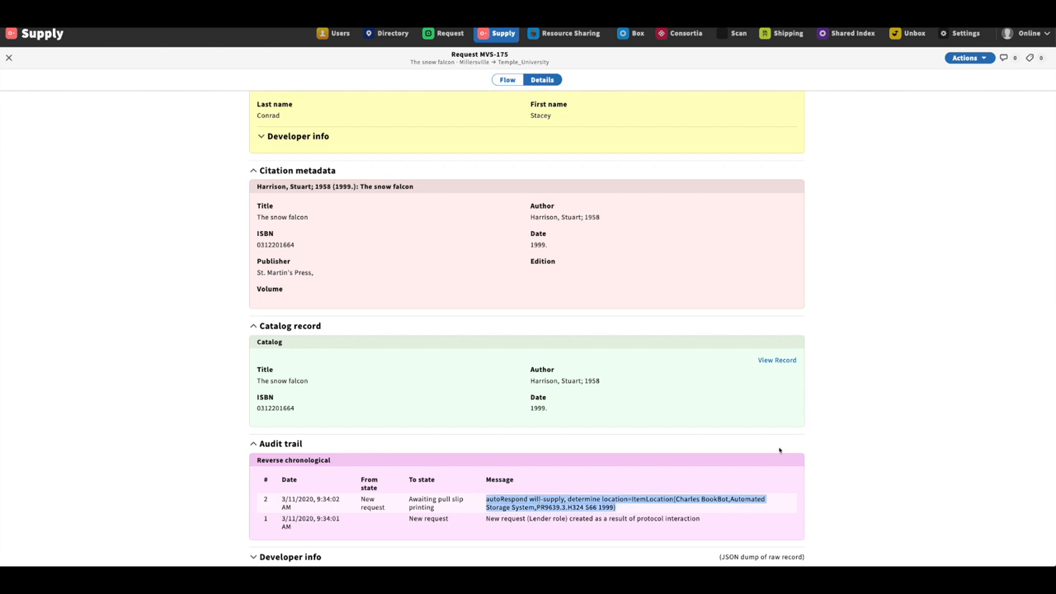
mouse_move(886, 385)
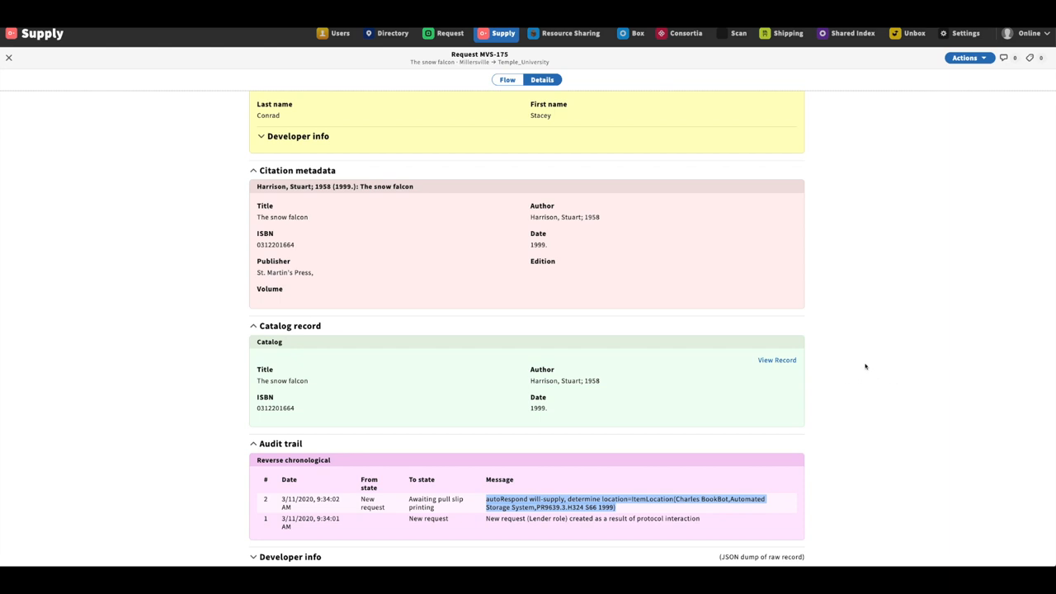
Print the pull slip for MVS-175 and return to its workflow steps.
left_click(506, 80)
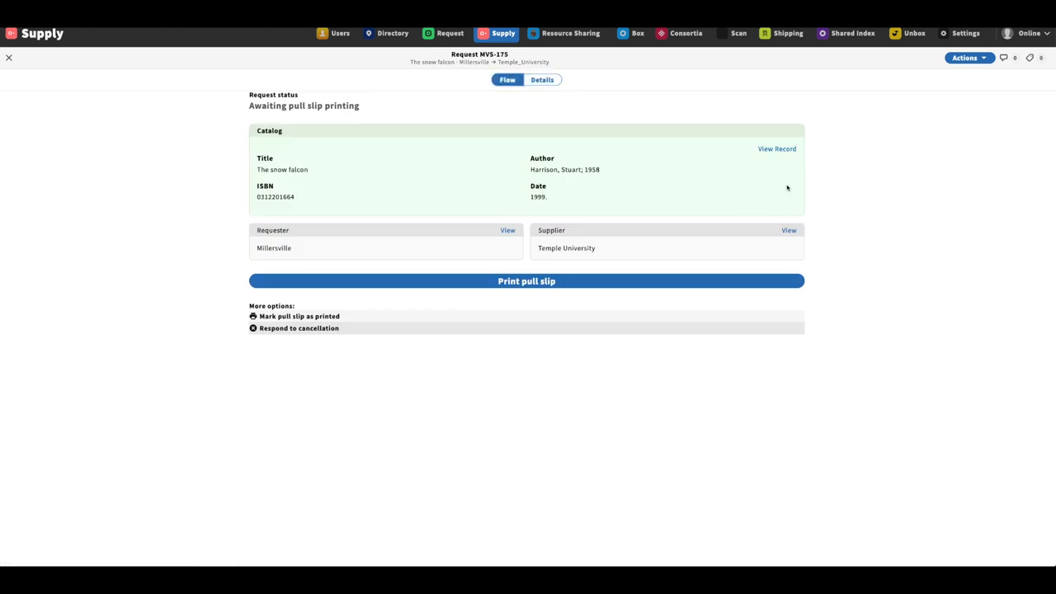
left_click(526, 281)
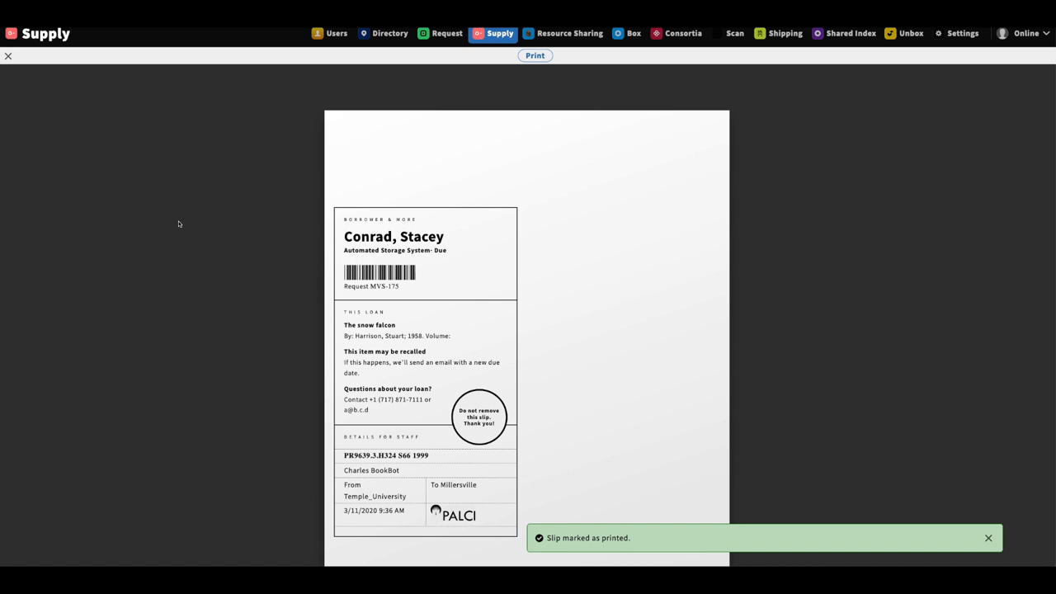
left_click(8, 56)
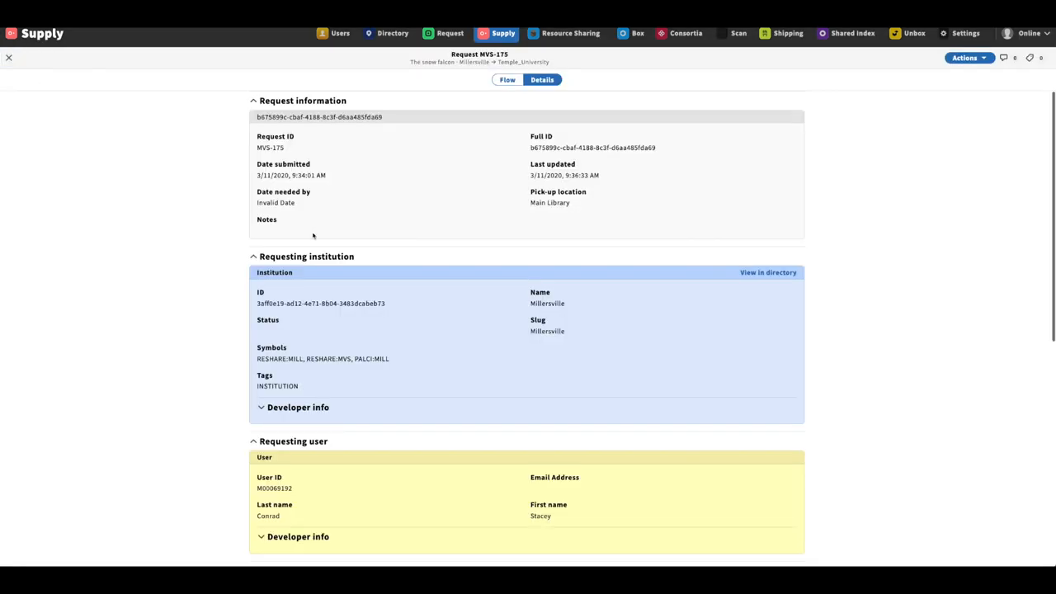
left_click(507, 79)
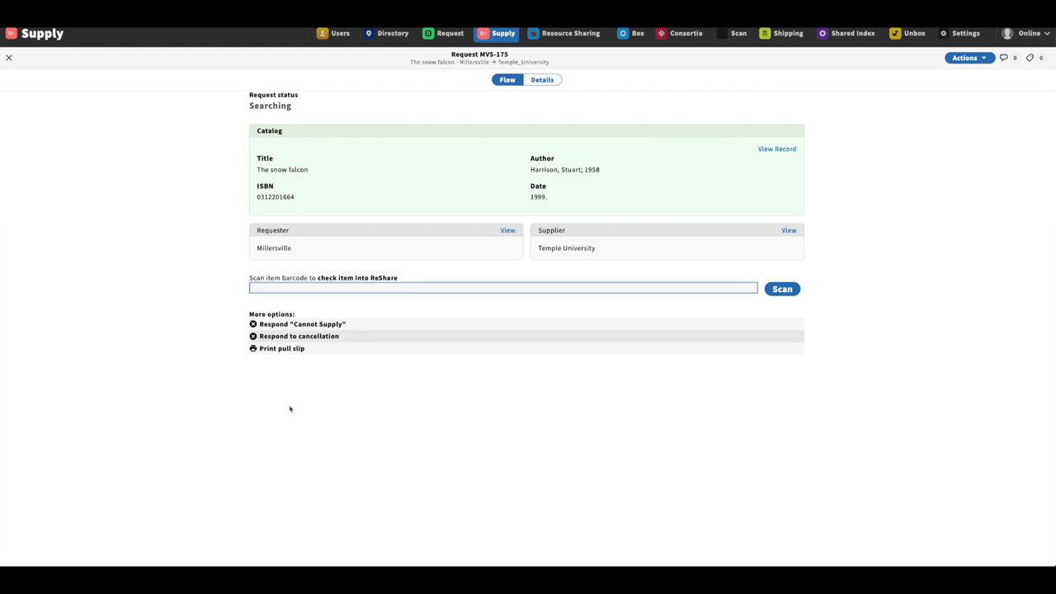
mouse_move(403, 323)
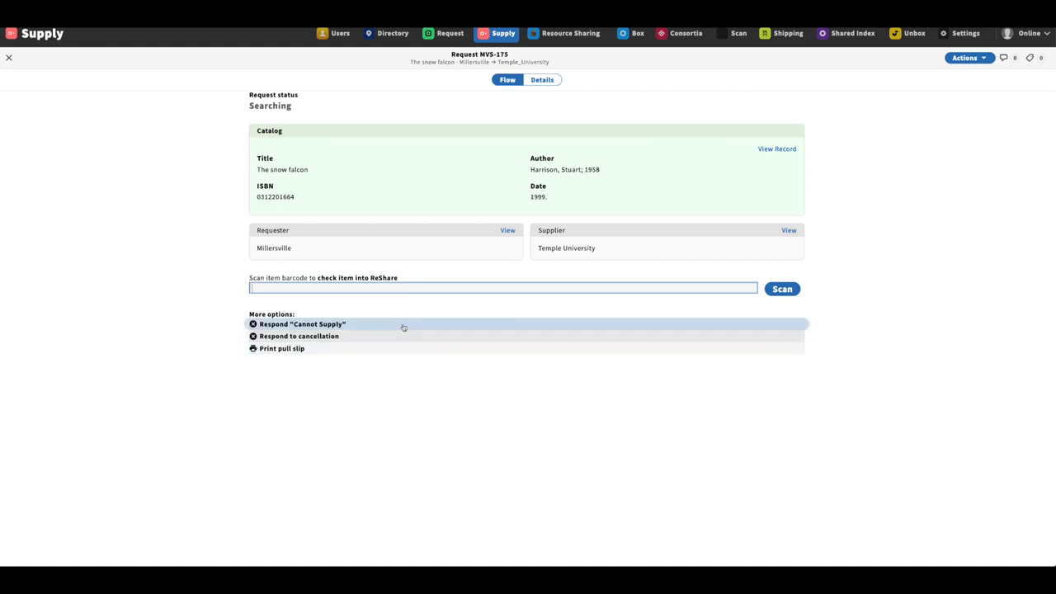
Check the item into ReShare by scanning its barcode (134…).
type("1345677")
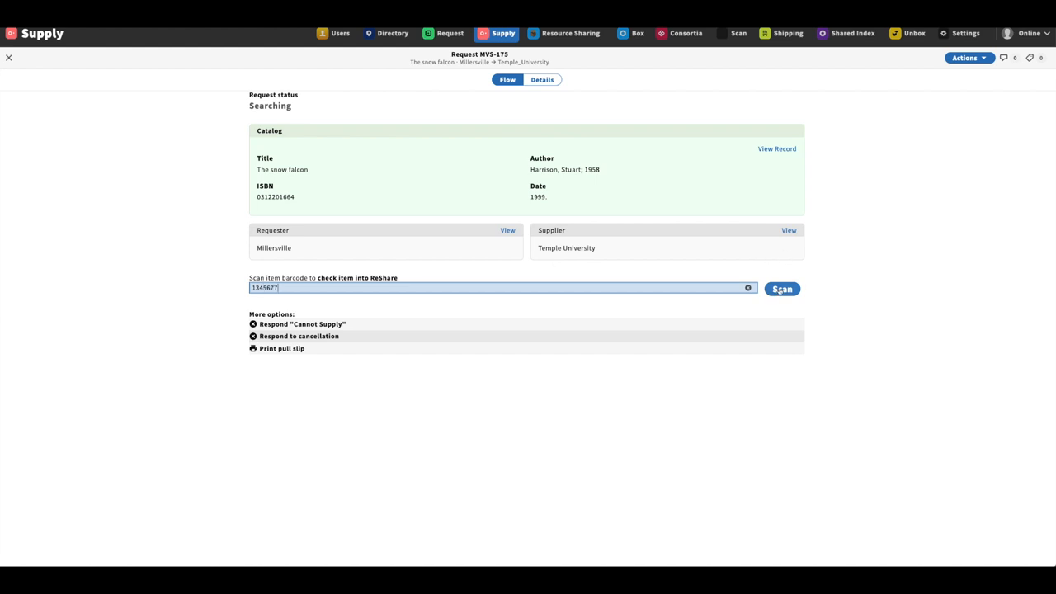
left_click(781, 289)
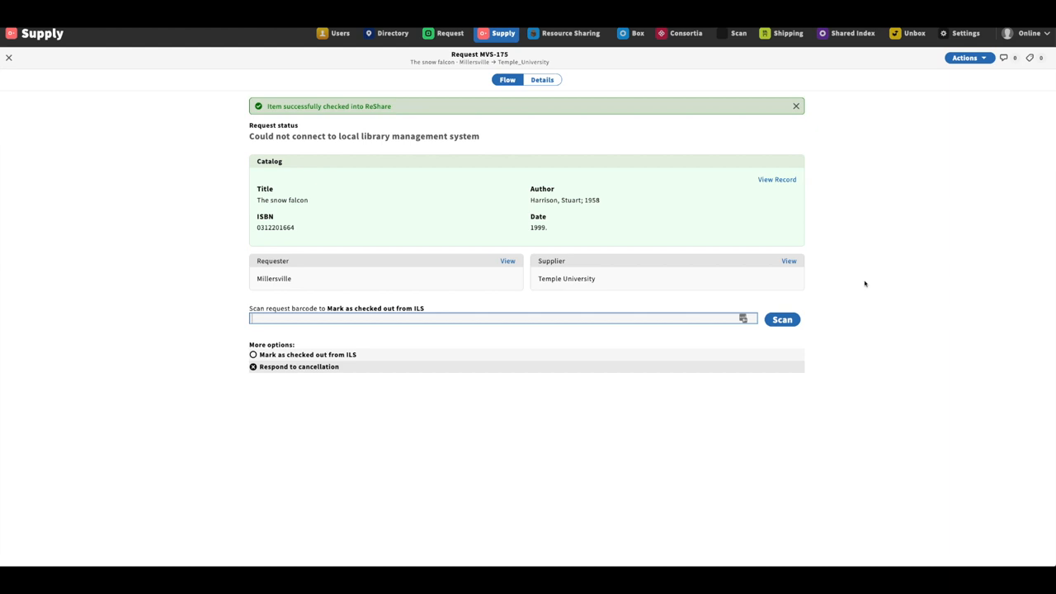
mouse_move(624, 322)
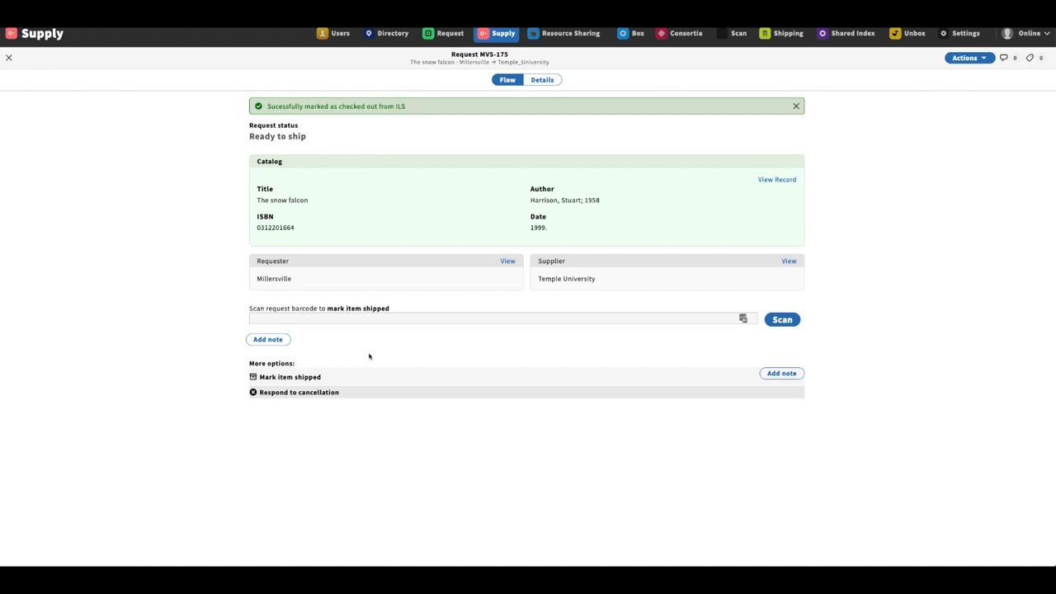
mouse_move(321, 137)
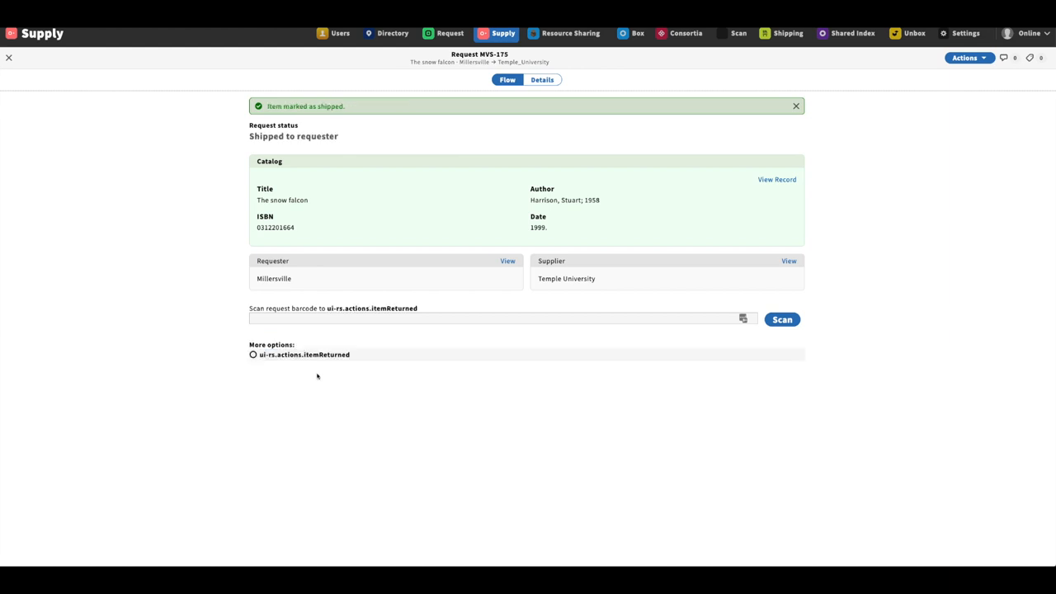
mouse_move(235, 149)
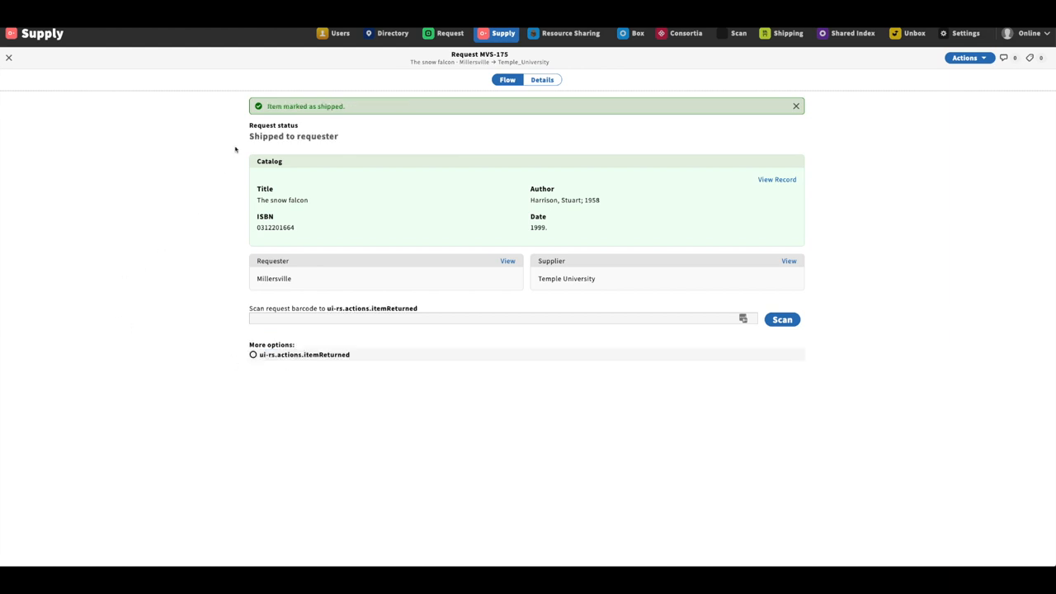
mouse_move(263, 211)
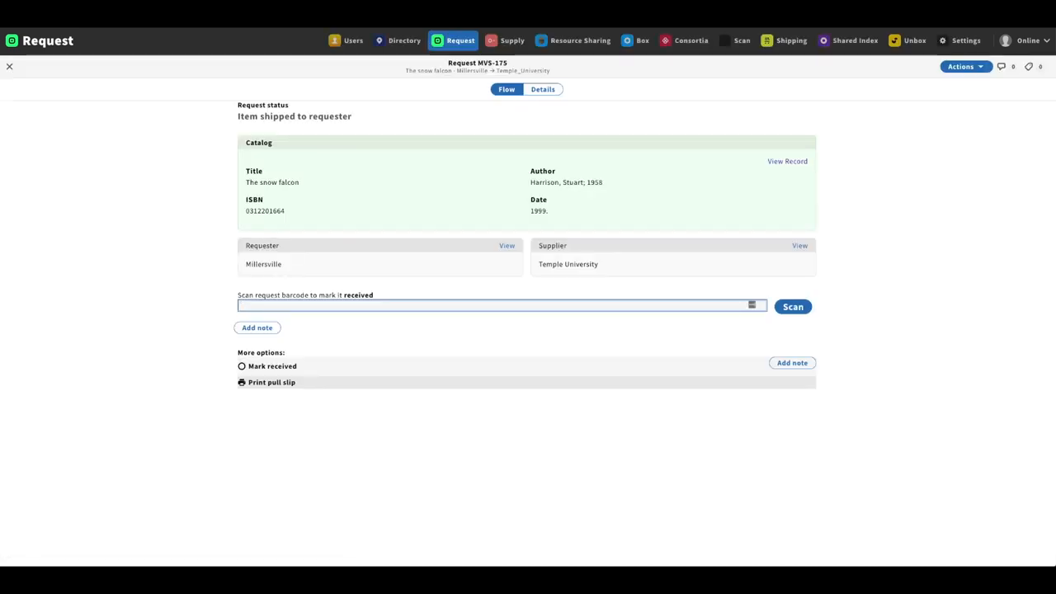
mouse_move(359, 118)
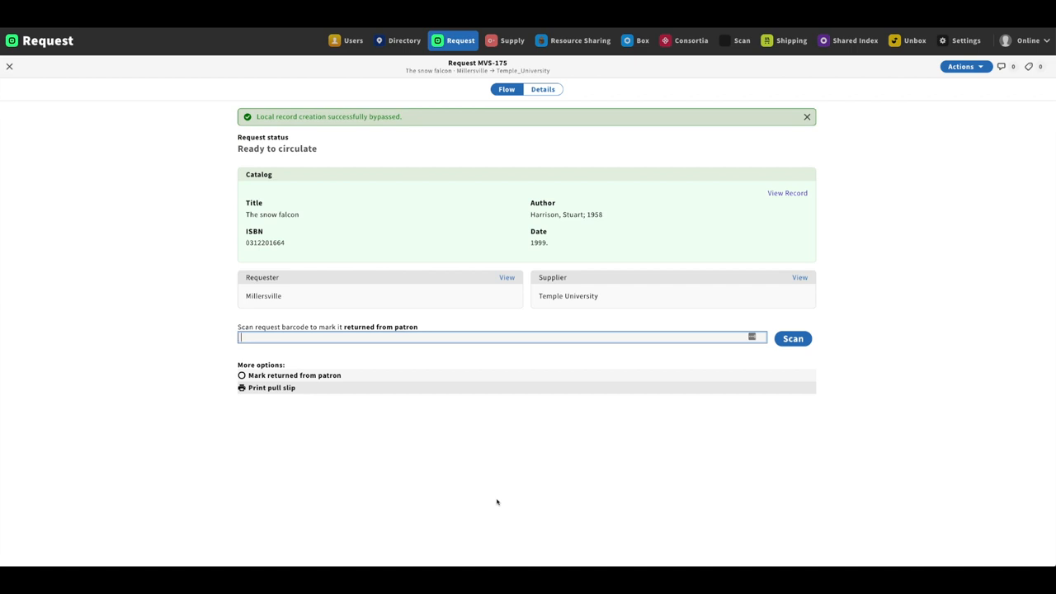
mouse_move(415, 491)
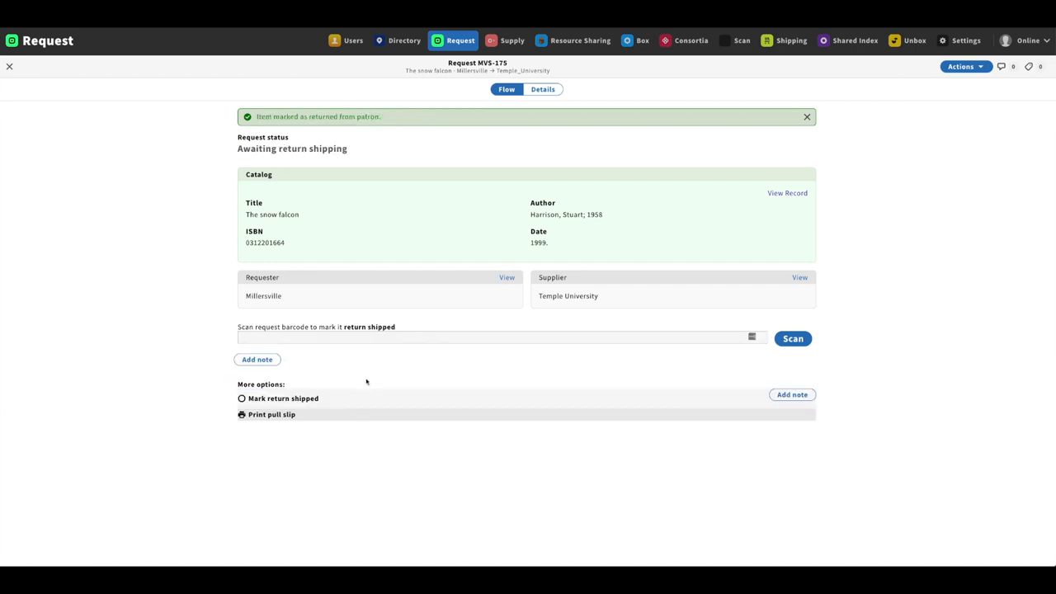
mouse_move(367, 151)
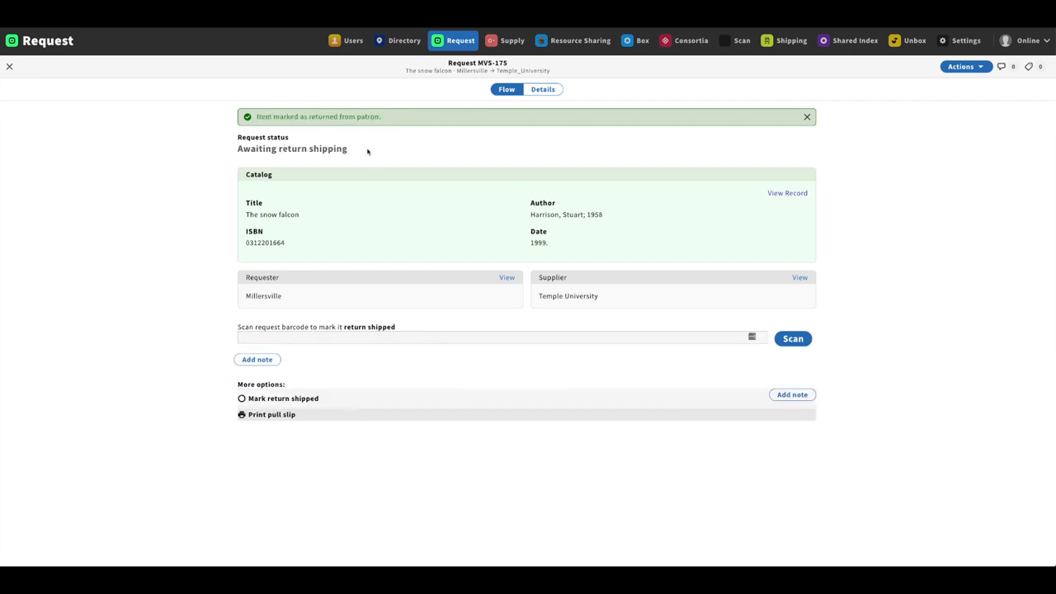
mouse_move(356, 384)
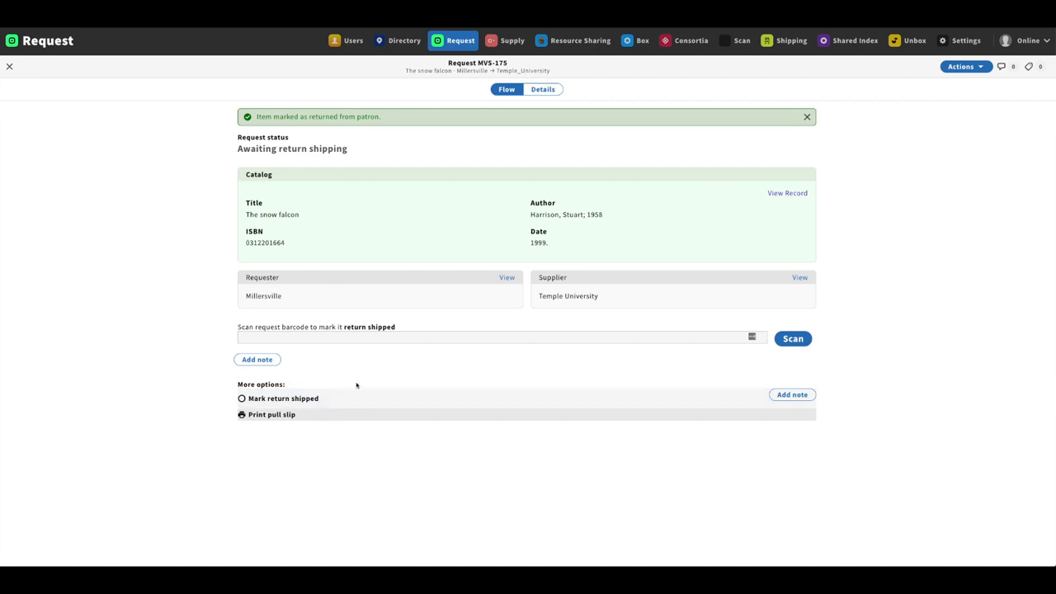
mouse_move(359, 398)
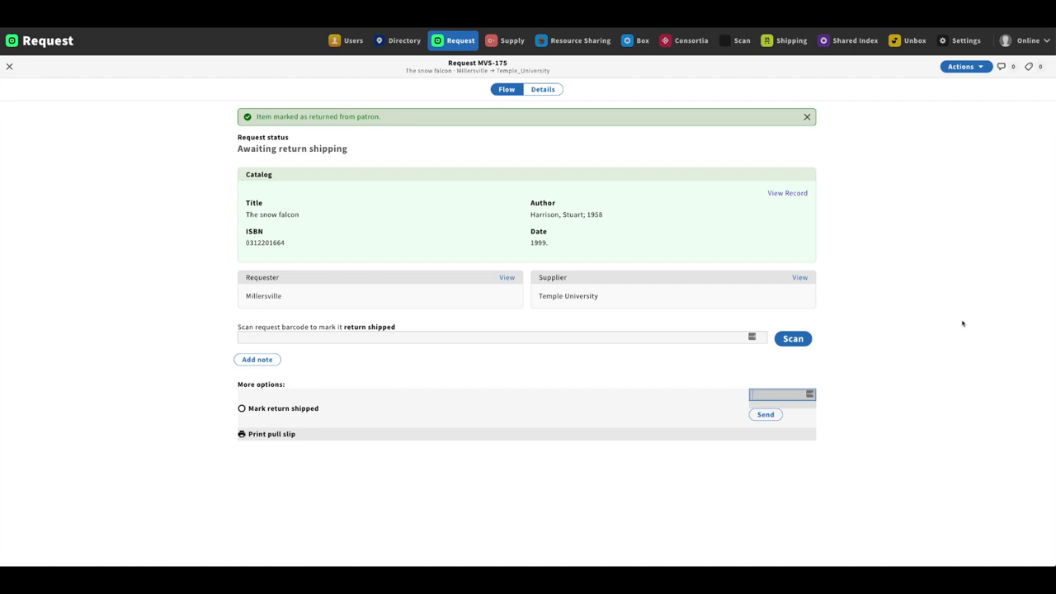
Write the return-shipping note about minor damage to the cover and send it.
type("Minor to")
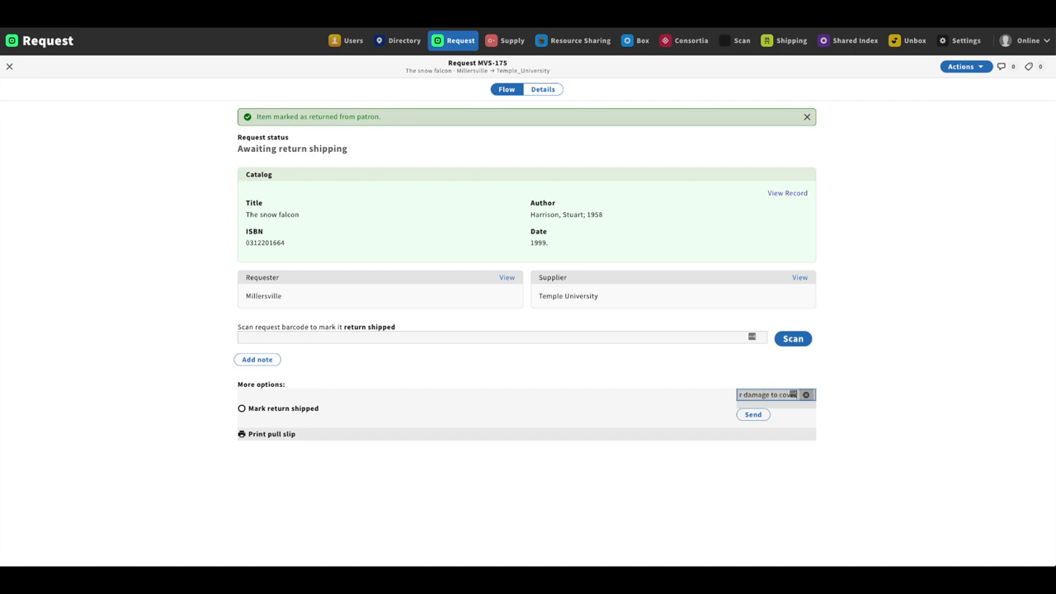
mouse_move(1053, 303)
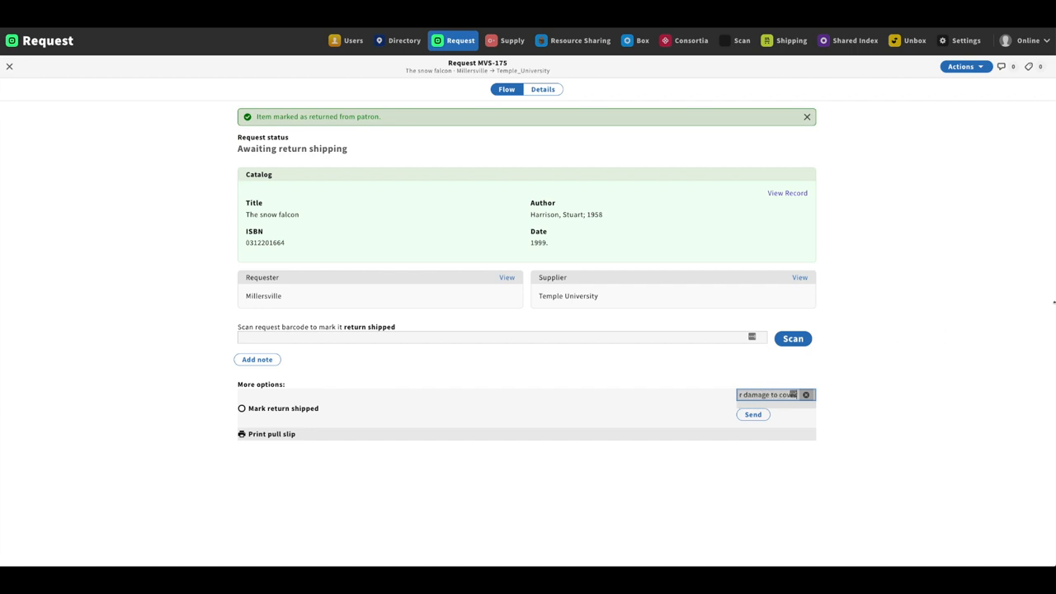
mouse_move(930, 359)
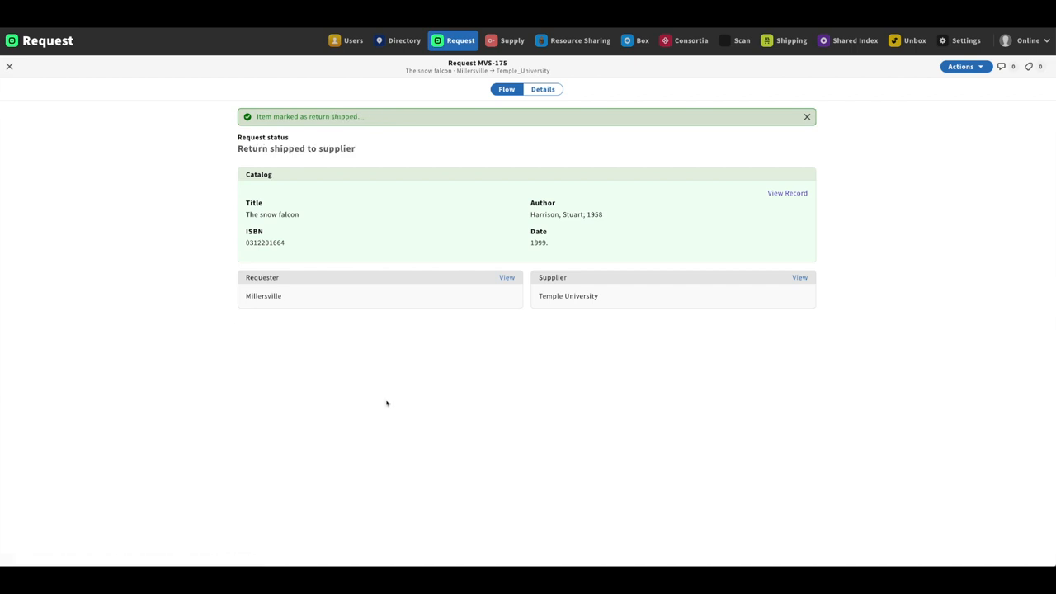
left_click(503, 39)
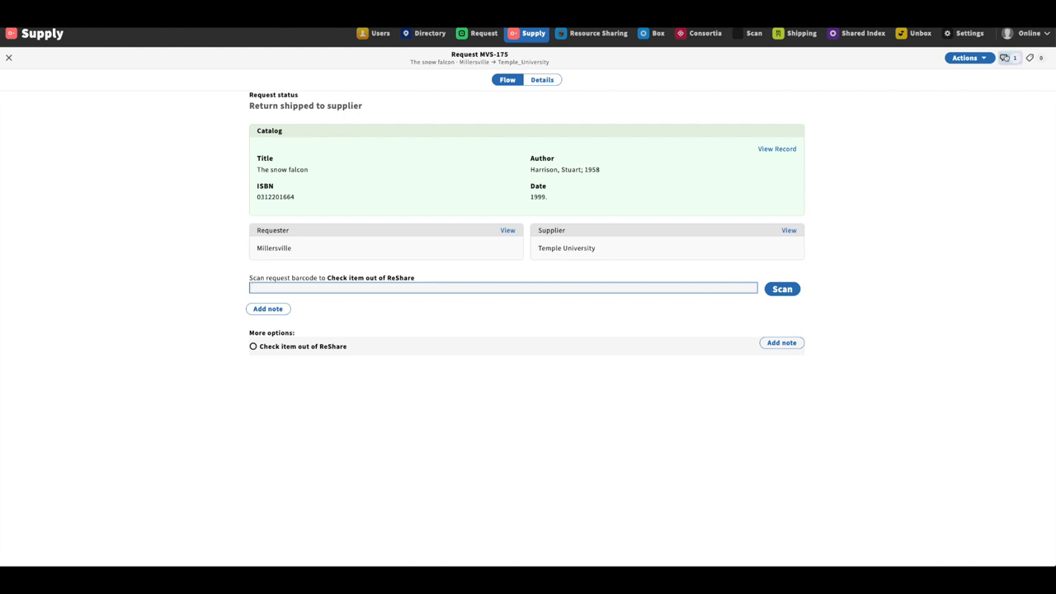
Read Millersville's return note reporting minor cover damage in Temple's supplier chat.
left_click(1010, 57)
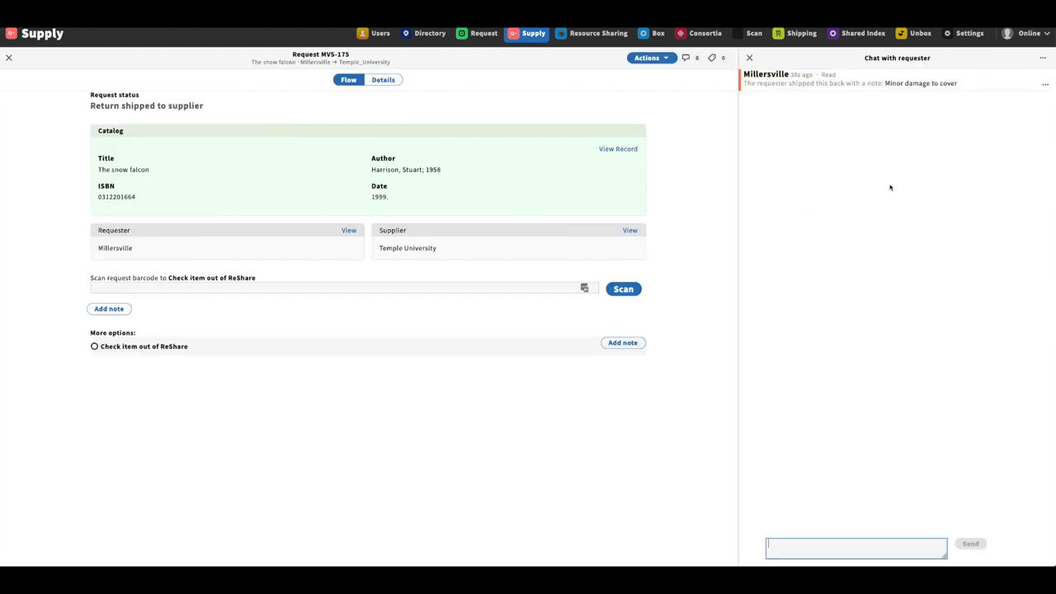
mouse_move(257, 431)
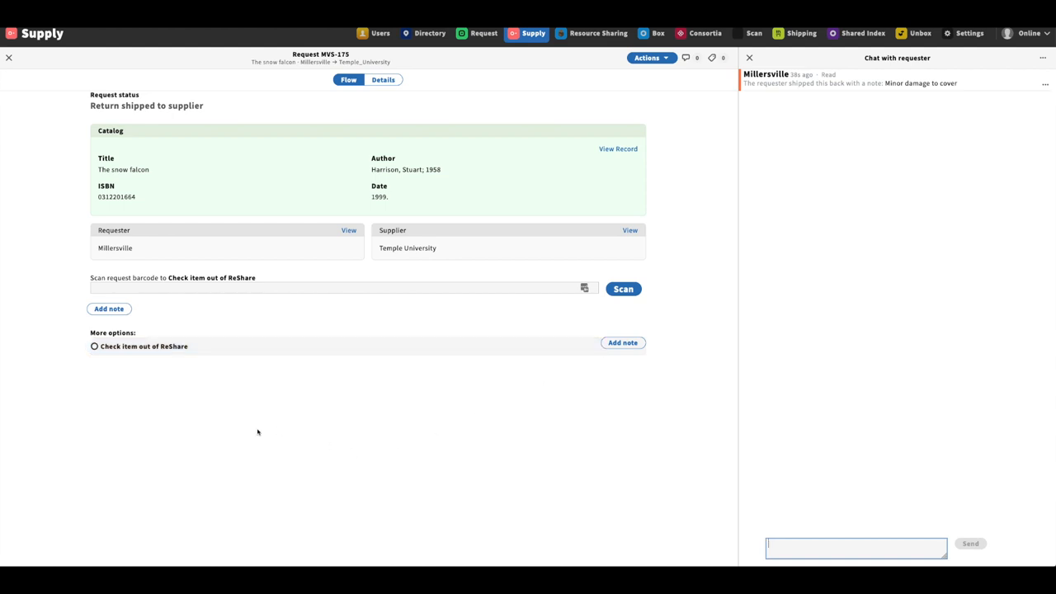